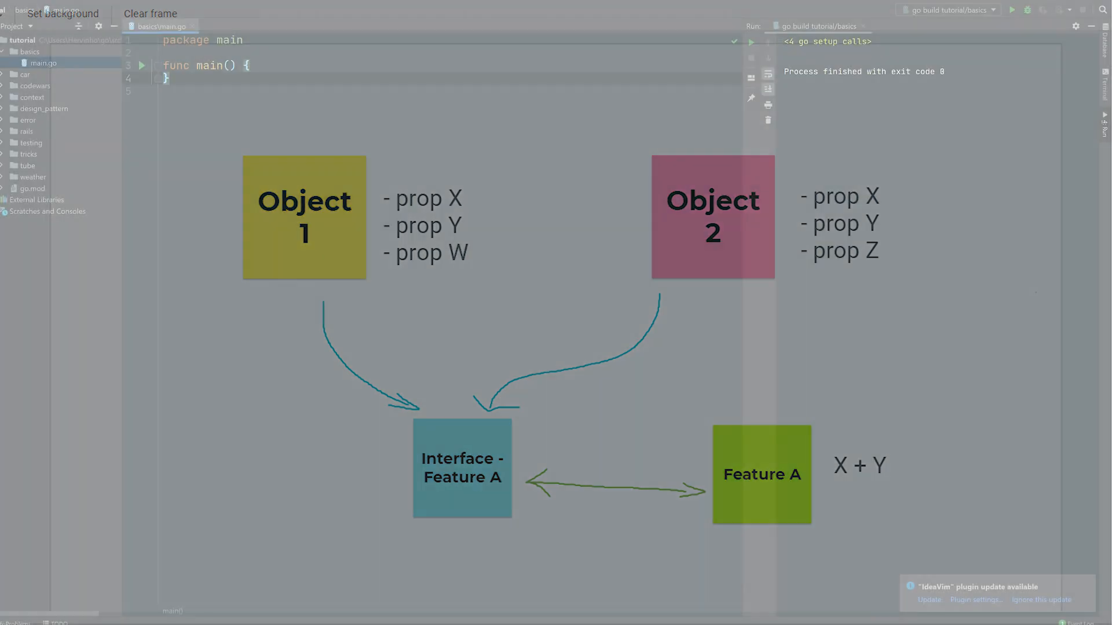
Step: Declare a VolumeCalculator struct with a field 'object Object' in main.go
{"action": "type", "text": "type name struct {"}
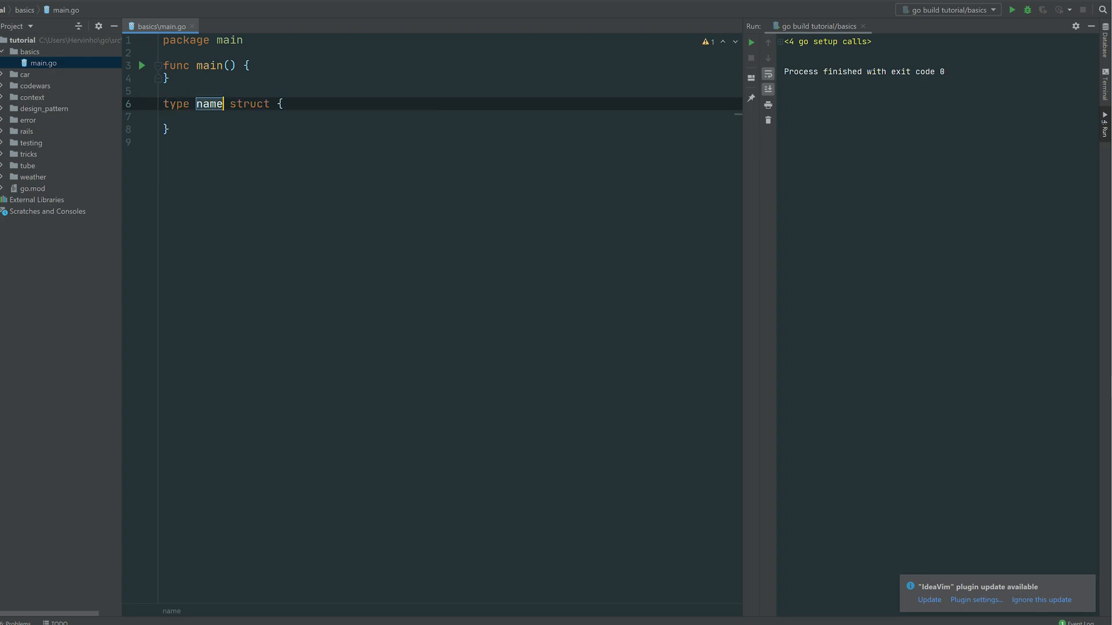
{"action": "type", "text": "Volumen"}
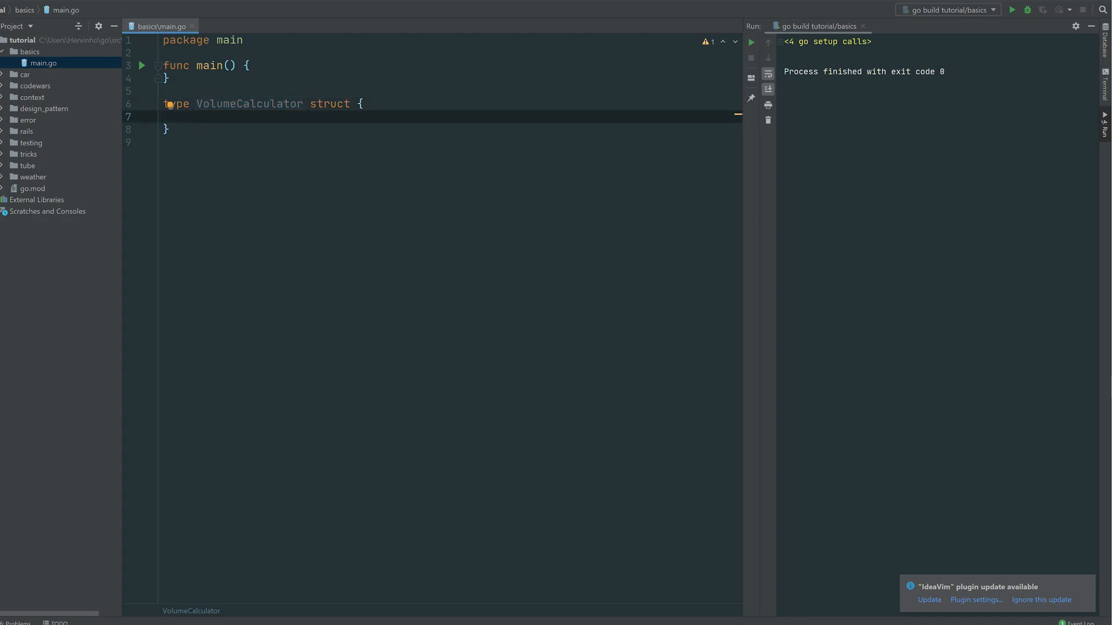
{"action": "type", "text": "object"}
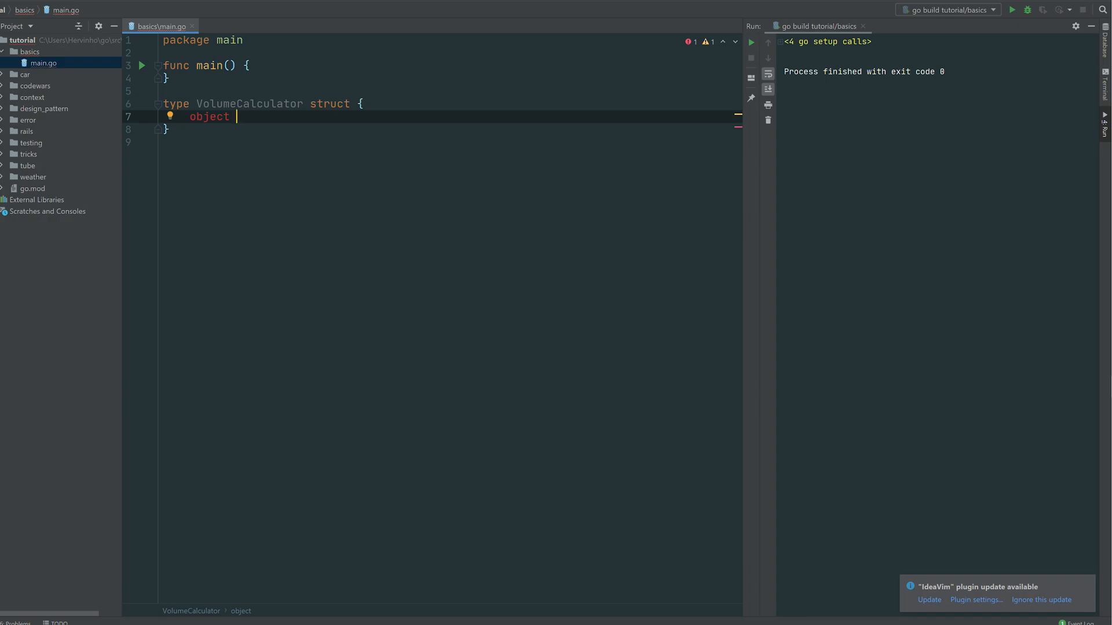
{"action": "type", "text": "Object"}
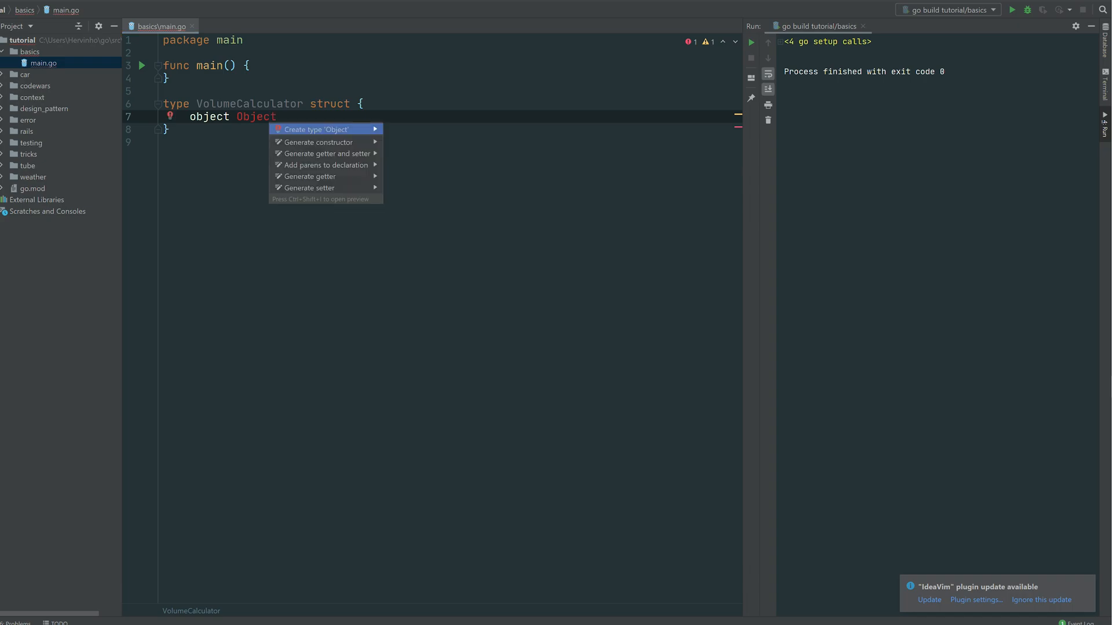
Step: Create the Object interface via quick fix with Perimeter() float64 and Height() float64 methods
{"action": "left_click", "coordinate": [314, 129]}
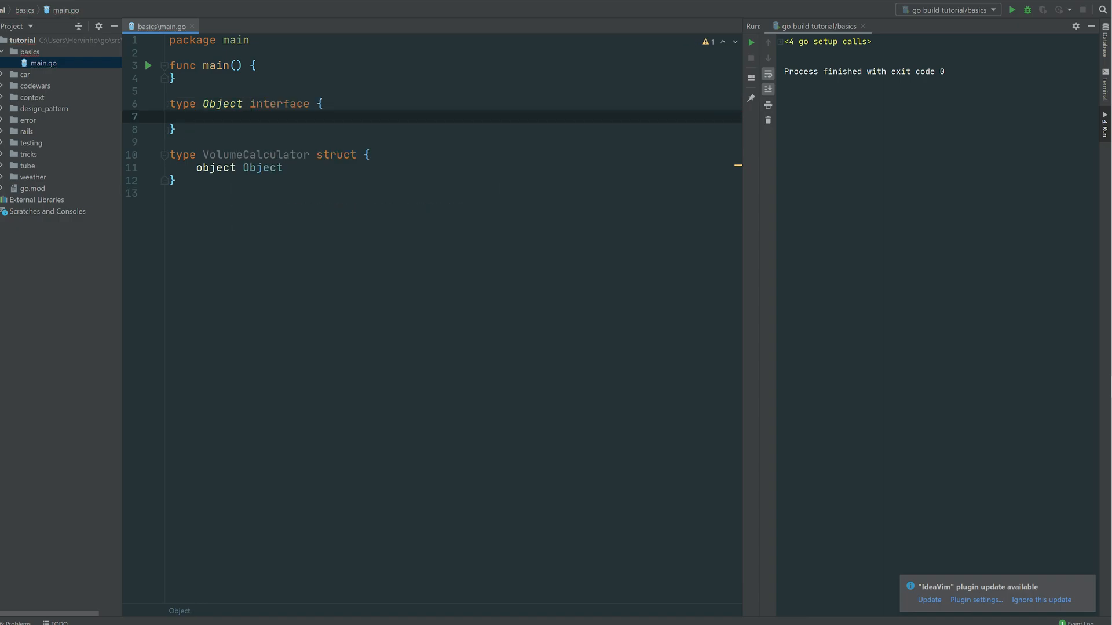
{"action": "type", "text": "Peri"}
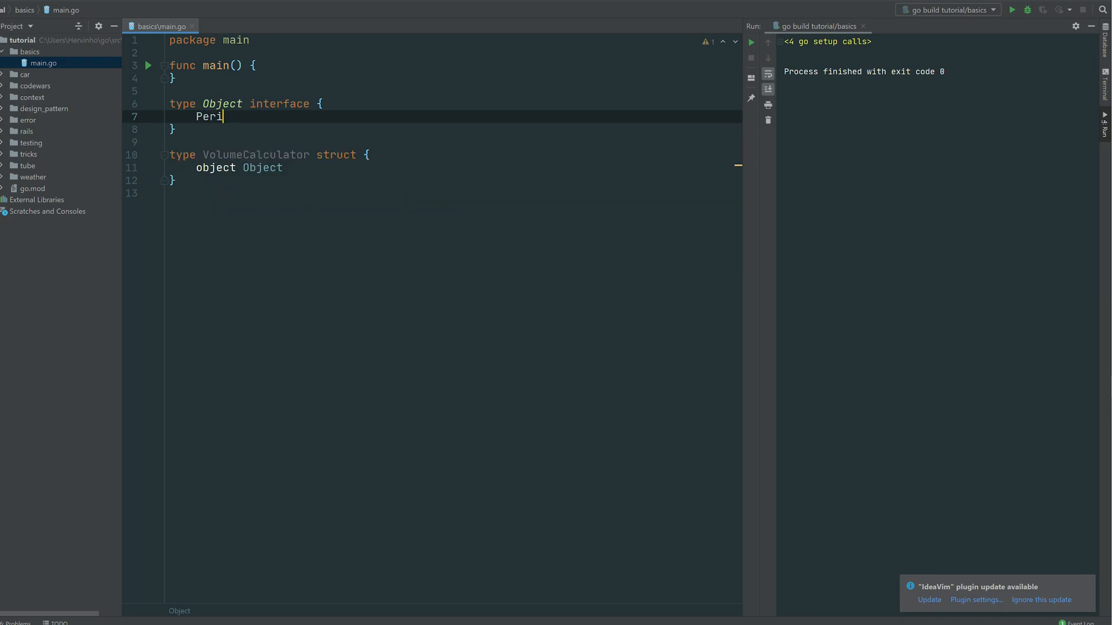
{"action": "type", "text": "meter()"}
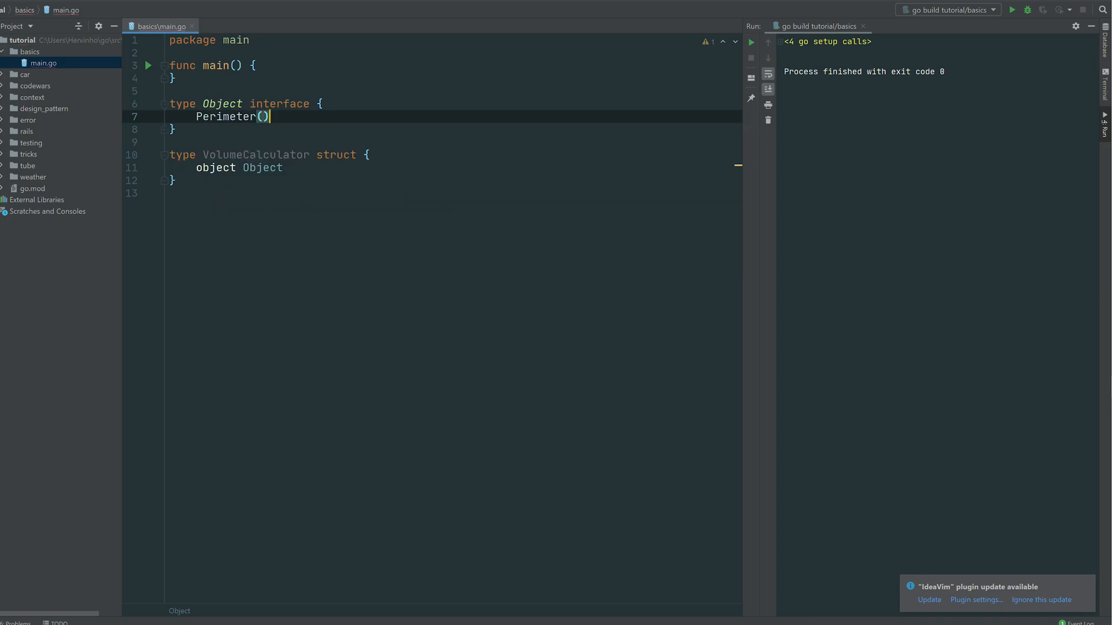
{"action": "type", "text": "float64"}
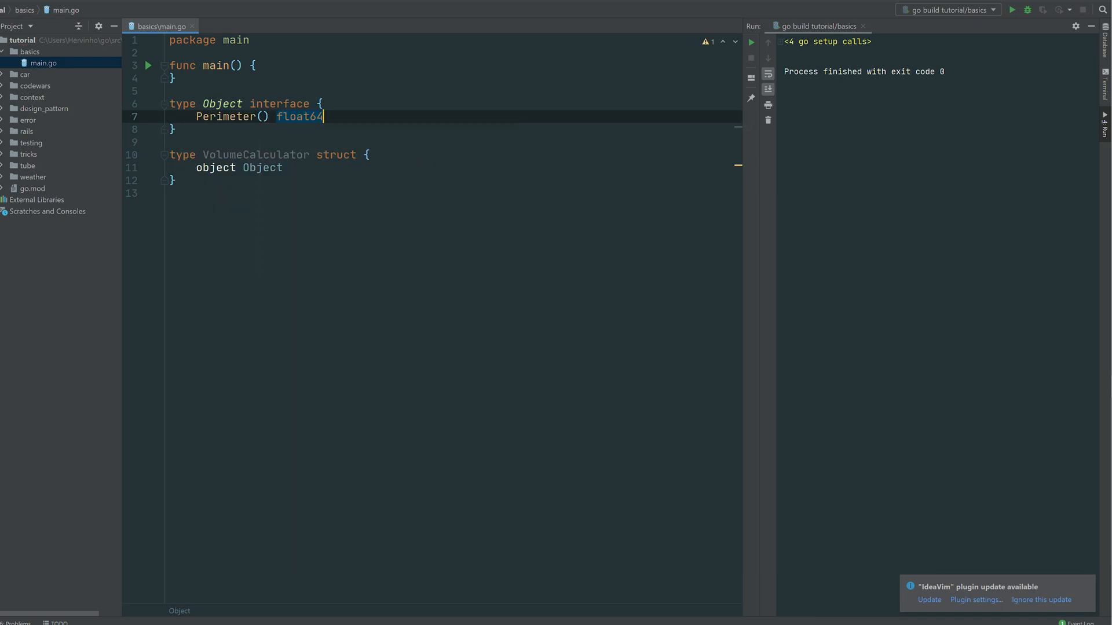
{"action": "type", "text": "Heigh"}
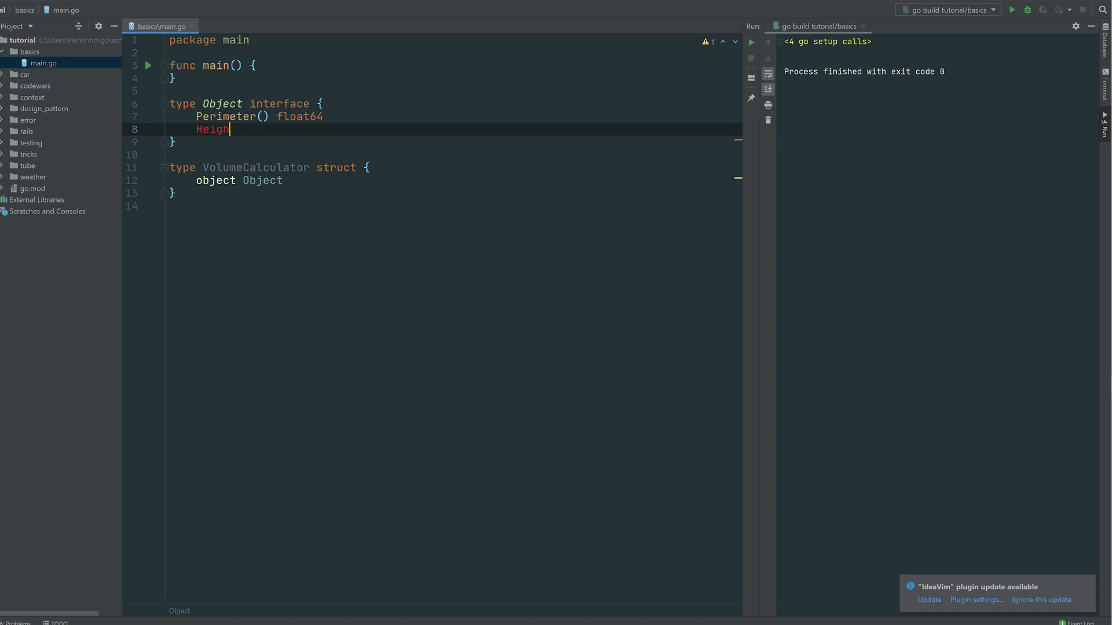
{"action": "type", "text": "t() float64"}
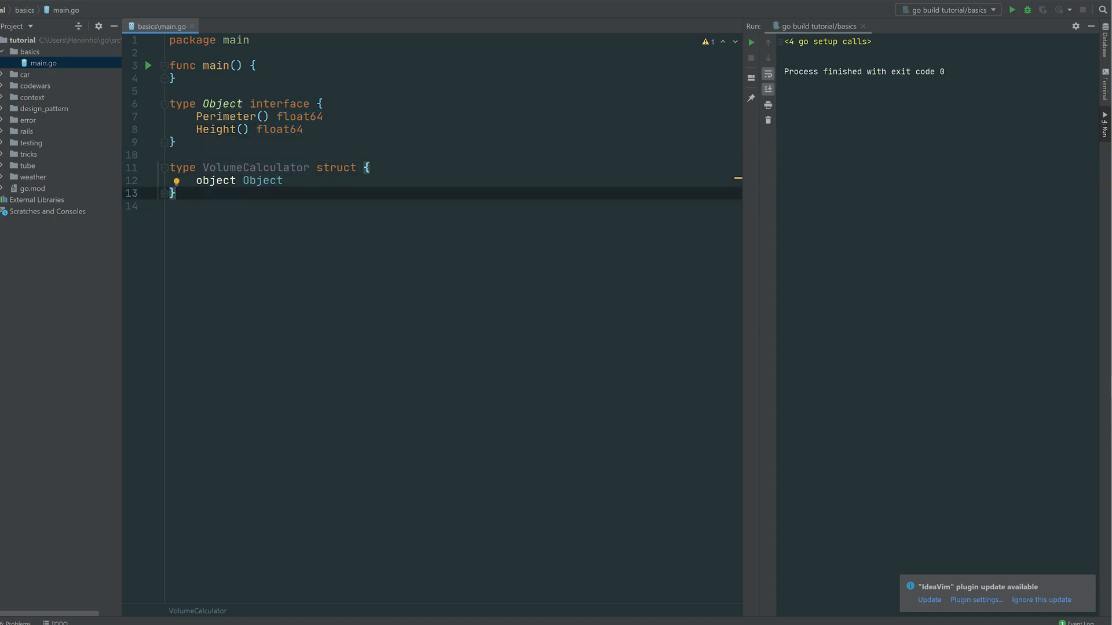
Step: Write Volume() float64 on VolumeCalculator returning calculator.object.Perimeter() * calculator.object.Height()
{"action": "type", "text": "func"}
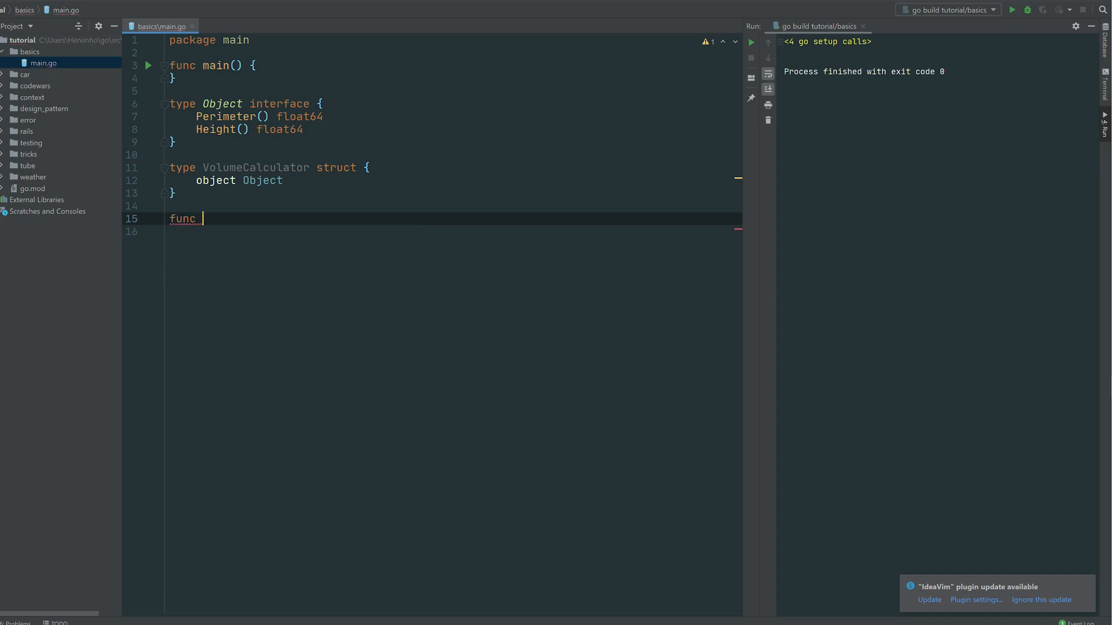
{"action": "type", "text": "(calculator VolumeCalculator"}
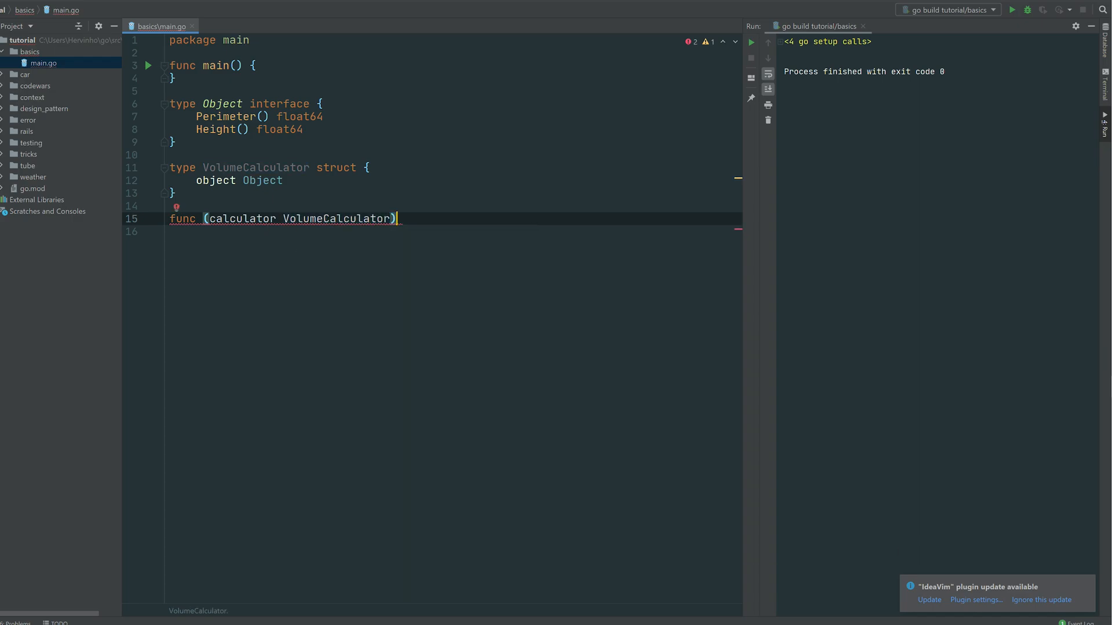
{"action": "type", "text": "Volume"}
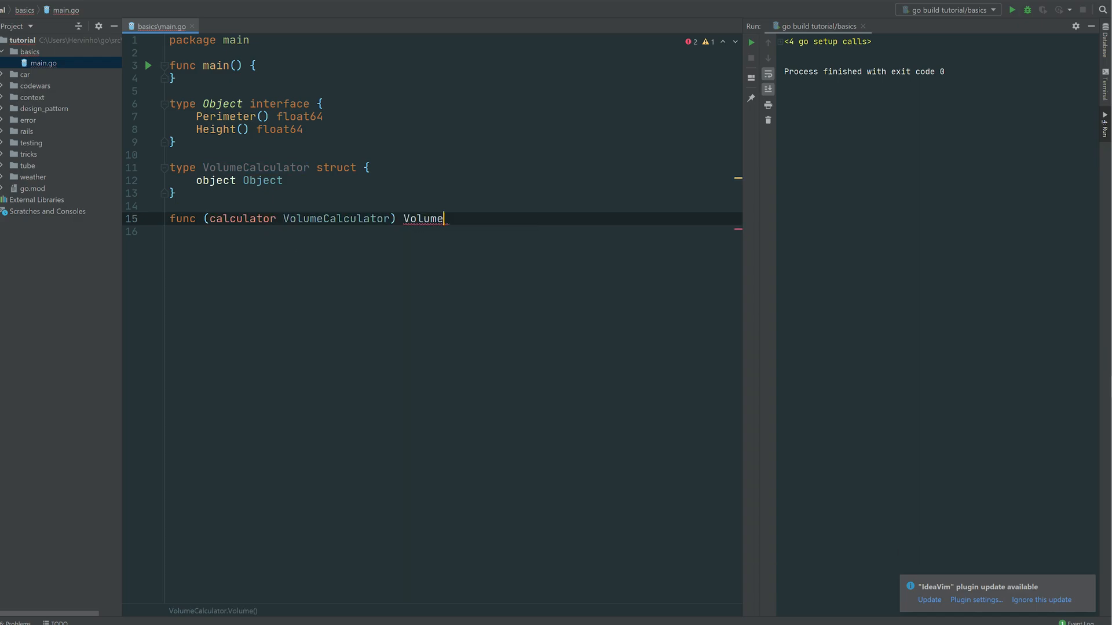
{"action": "type", "text": "() float64"}
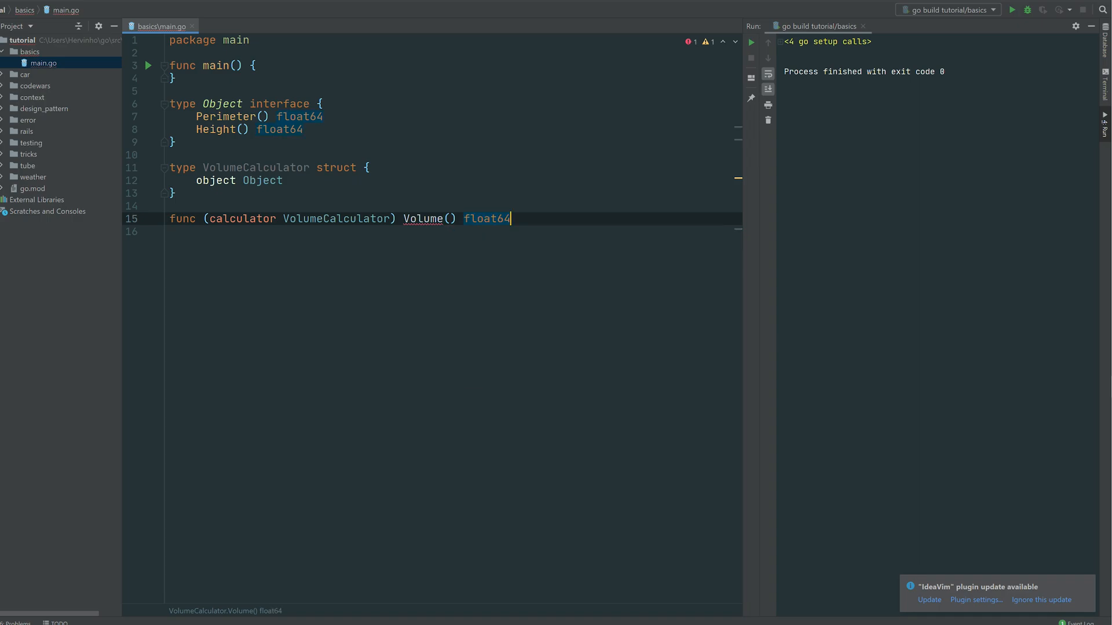
{"action": "type", "text": "{"}
{"action": "left_click", "coordinate": [453, 231]}
{"action": "type", "text": "return"}
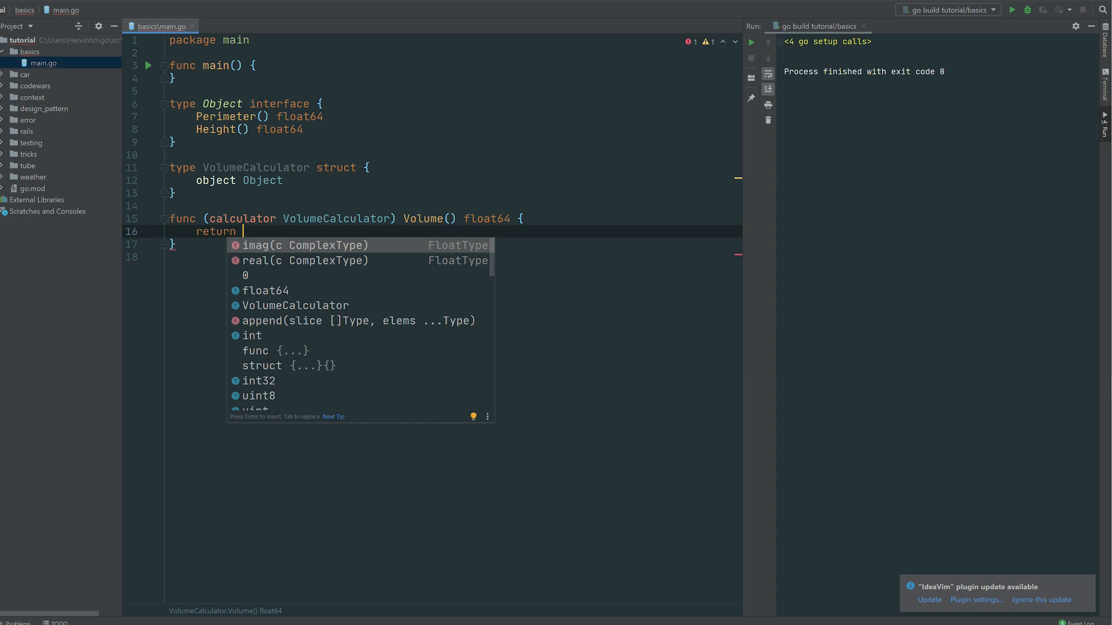
{"action": "type", "text": "calculator."}
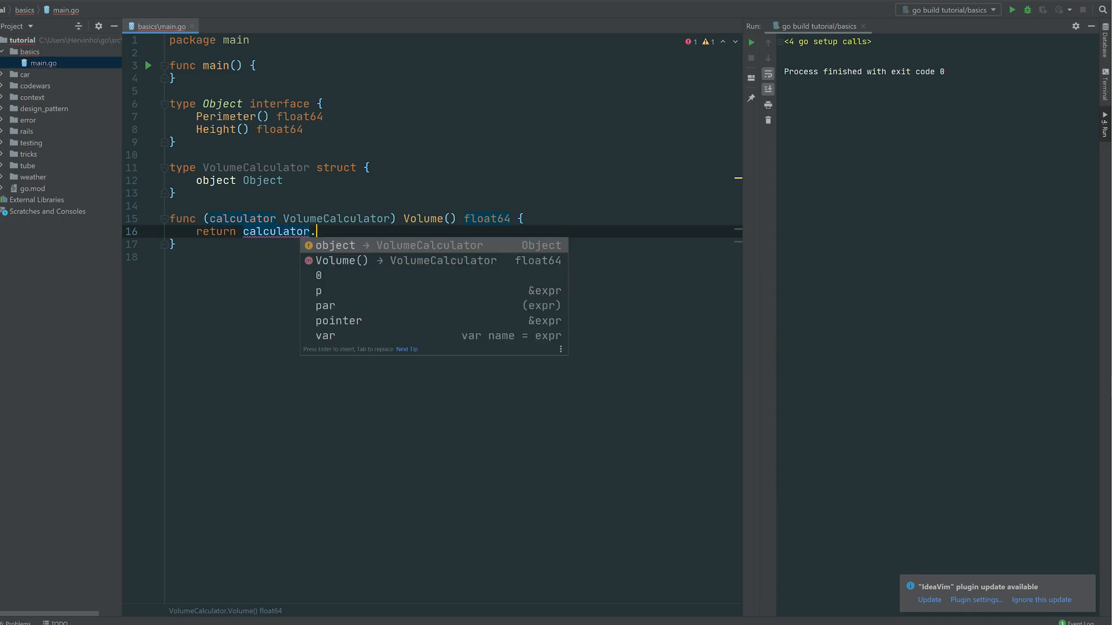
{"action": "type", "text": "object.Perimeter() * c"}
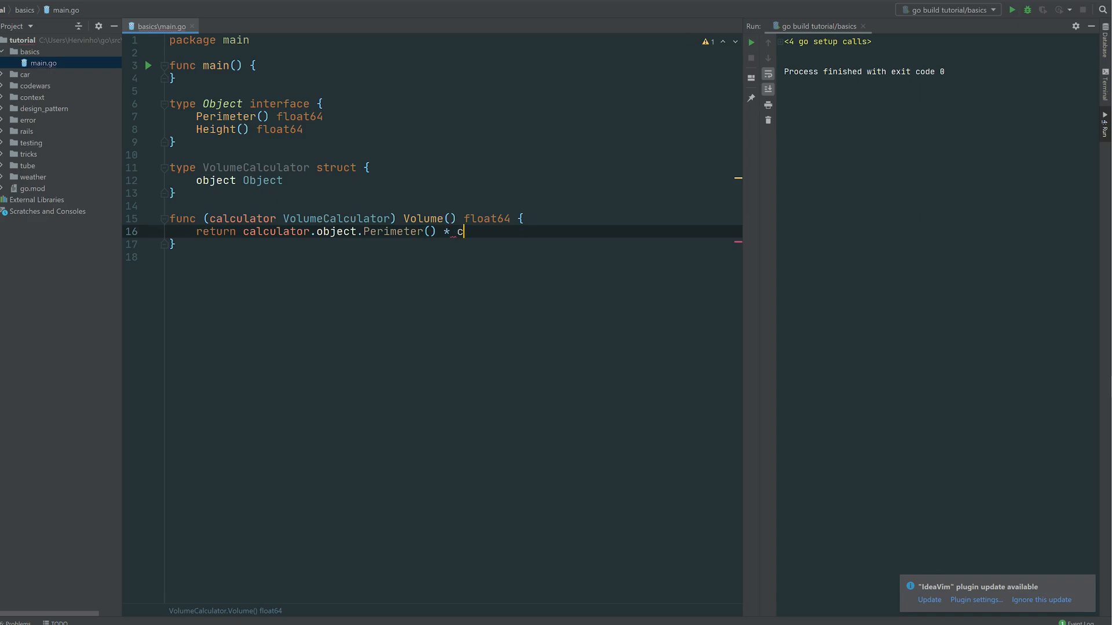
{"action": "type", "text": "alculator."}
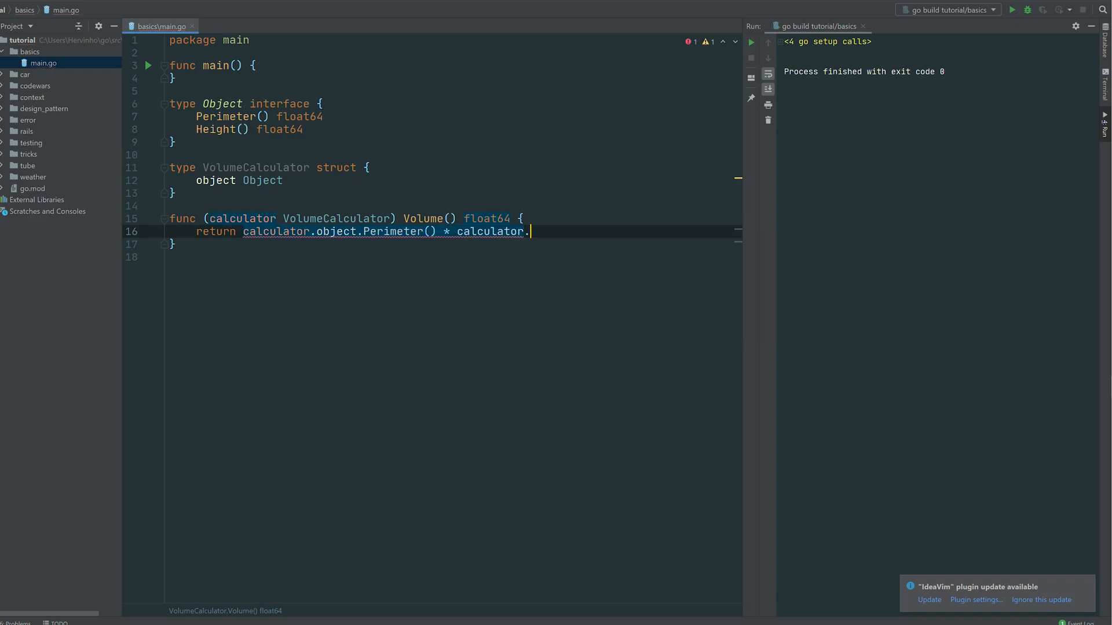
{"action": "type", "text": "object.Height("}
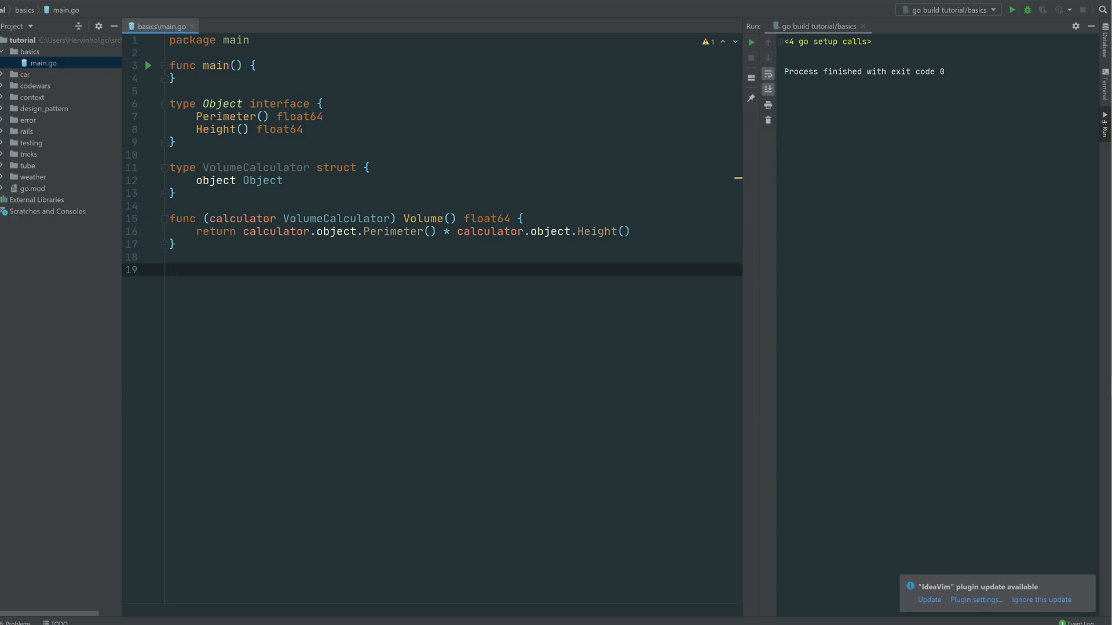
Step: Add a commented TriangularObject struct with height, base and length float64 fields and Object method stubs
{"action": "type", "text": "// Implementation of an Object: triangular"}
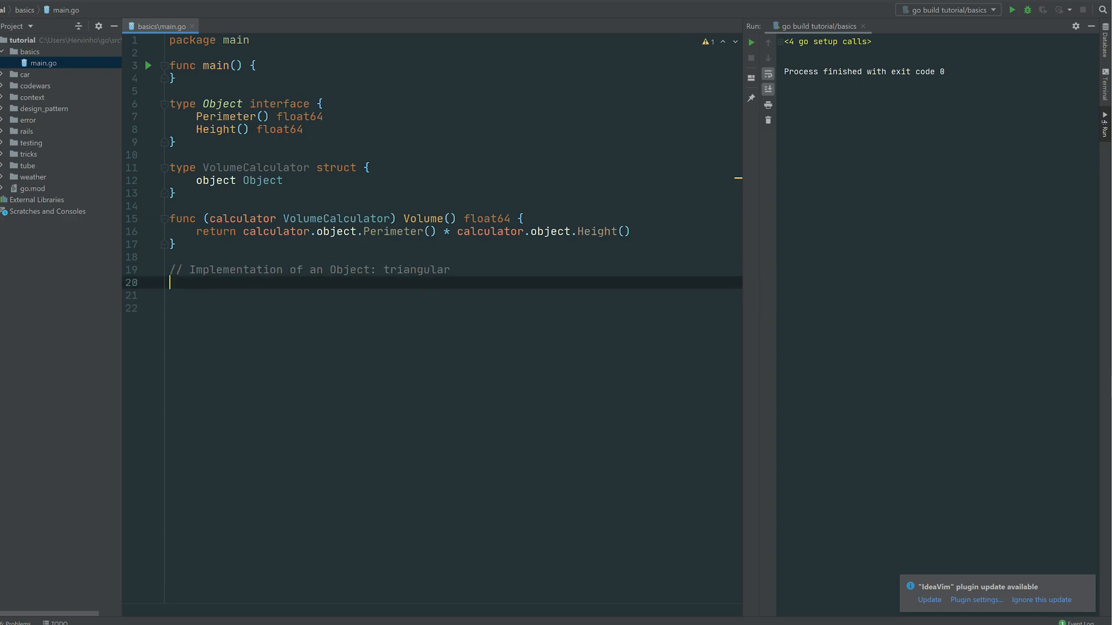
{"action": "type", "text": "type name struct {"}
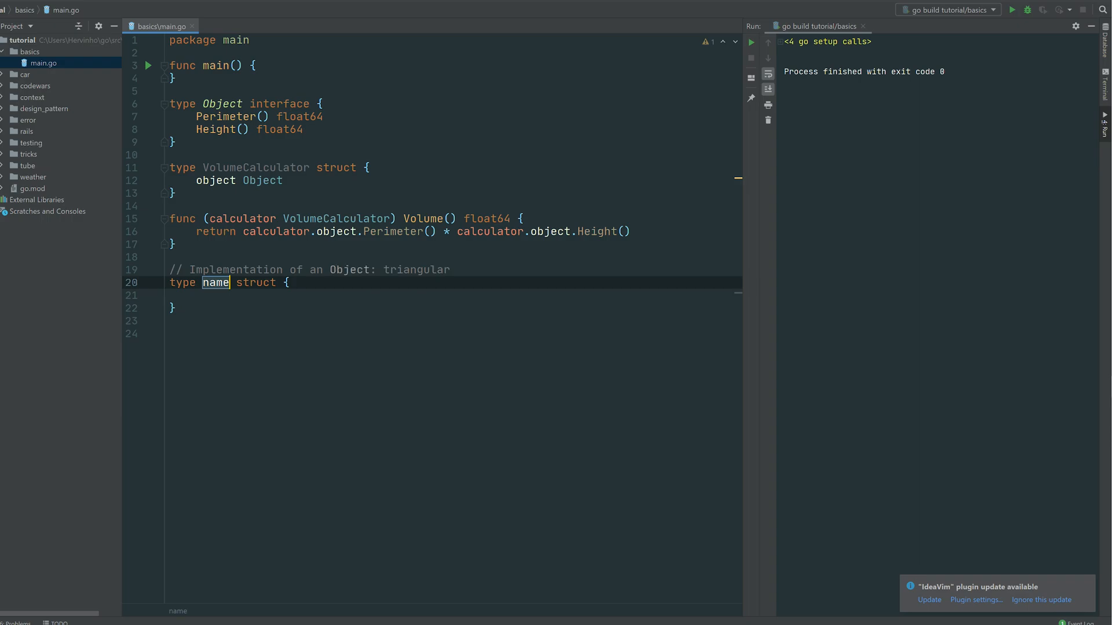
{"action": "type", "text": "TriangularObject"}
{"action": "left_click", "coordinate": [452, 295]}
{"action": "type", "text": "heig"}
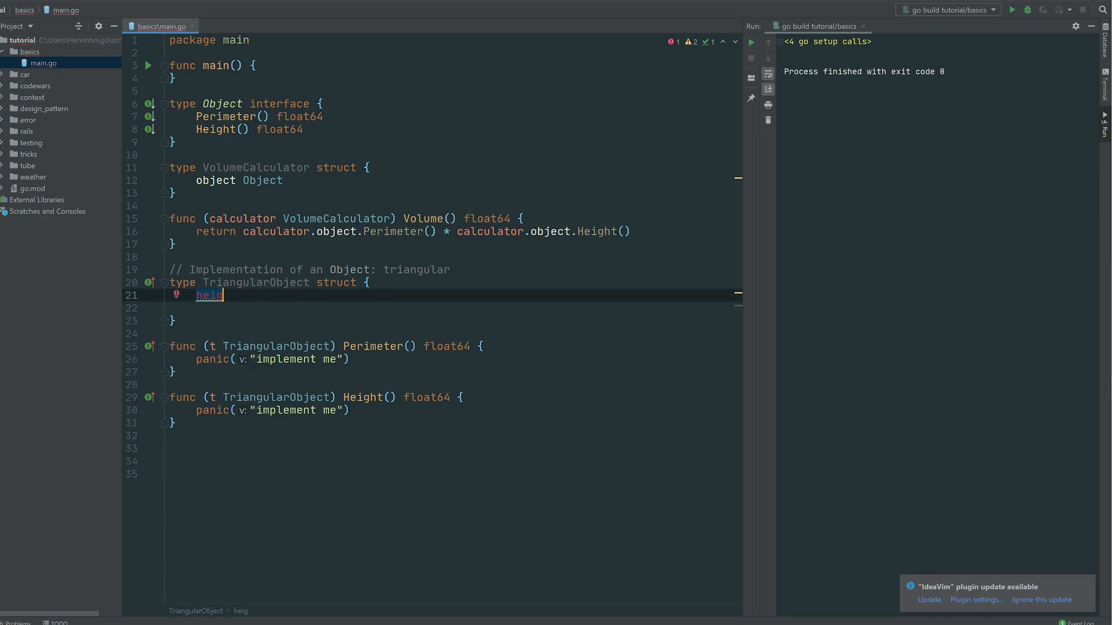
{"action": "type", "text": "ht float64"}
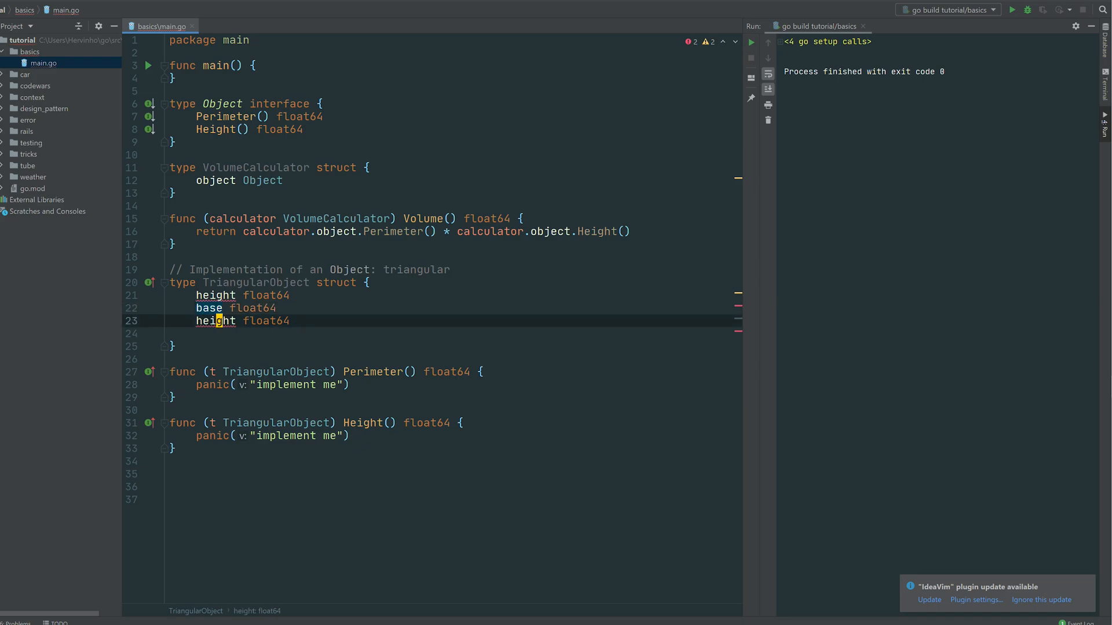
{"action": "type", "text": "len"}
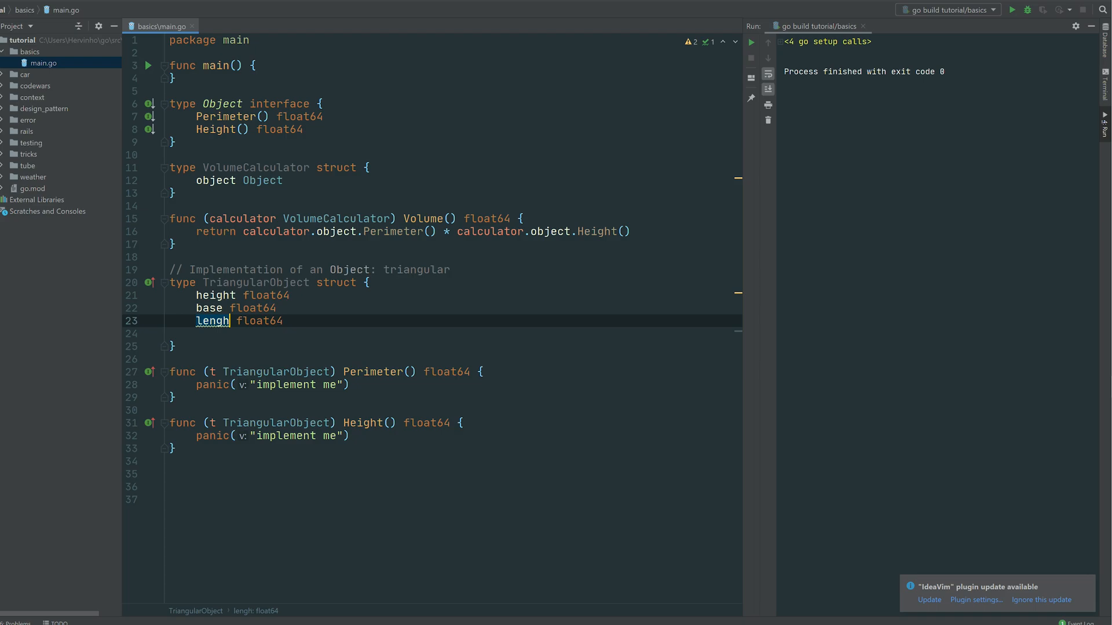
{"action": "type", "text": "t"}
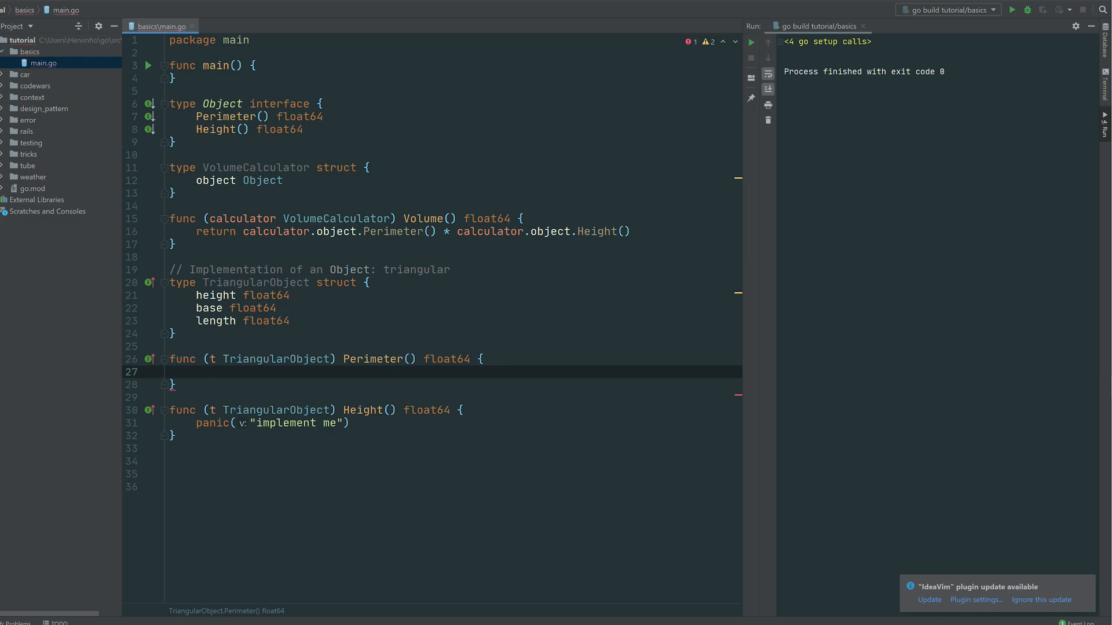
Step: Make TriangularObject's Perimeter return t.height * t.base / 2 and Height return t.length
{"action": "type", "text": "t.height * t."}
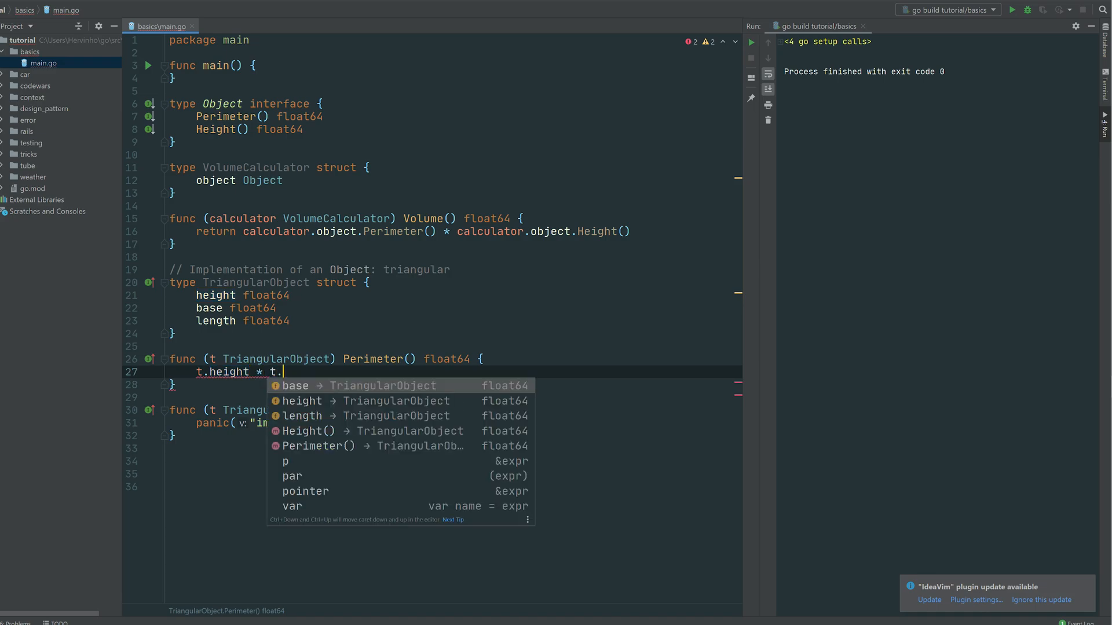
{"action": "type", "text": "base / 2"}
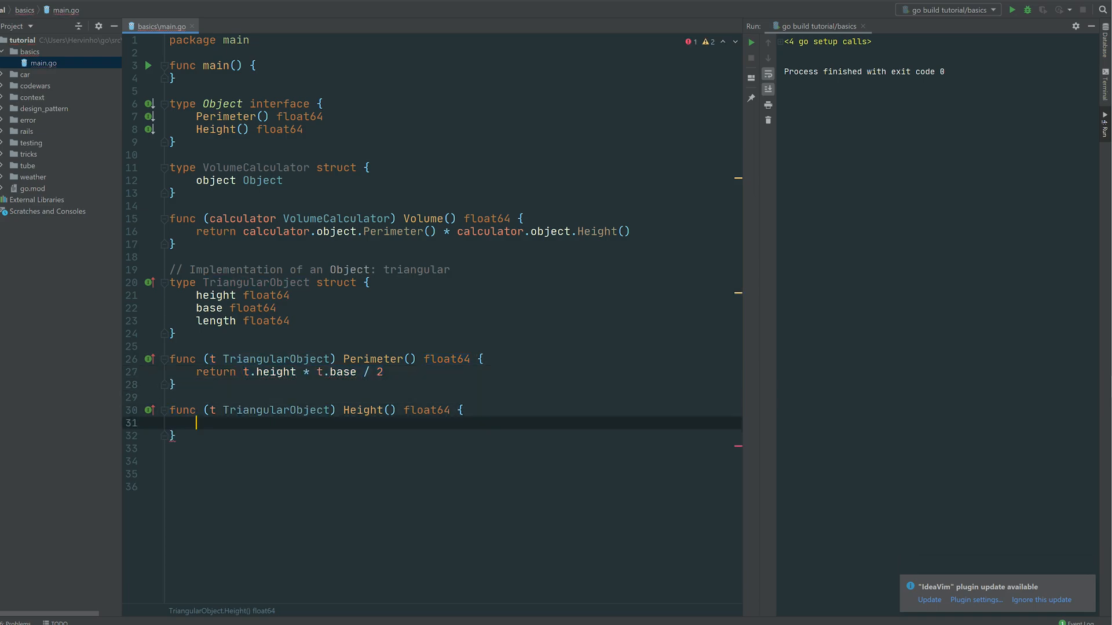
{"action": "type", "text": "return"}
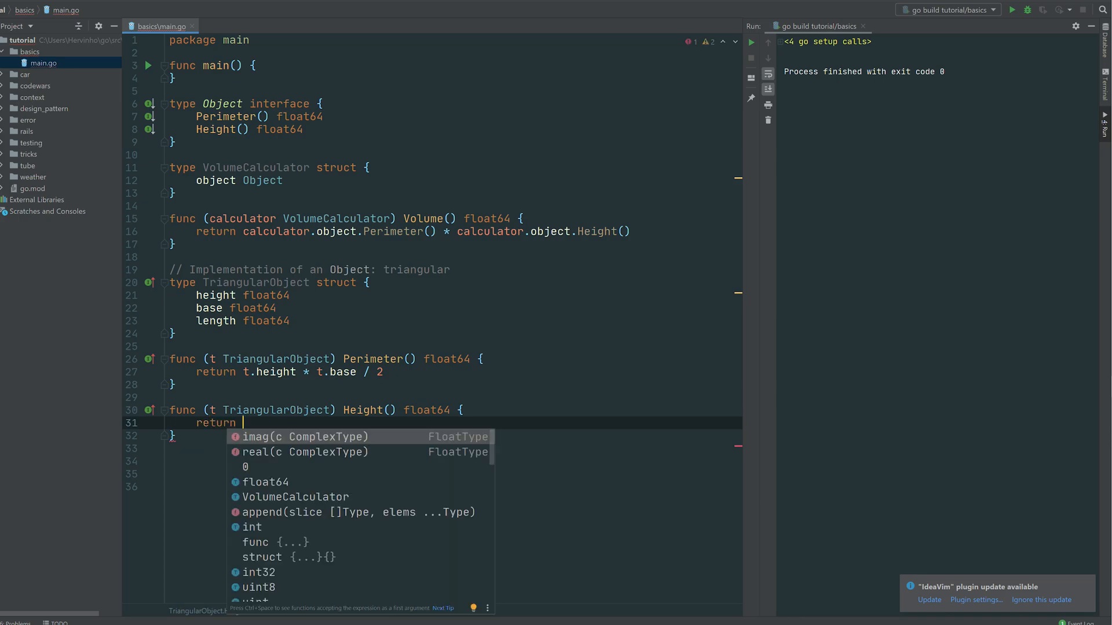
{"action": "type", "text": "t."}
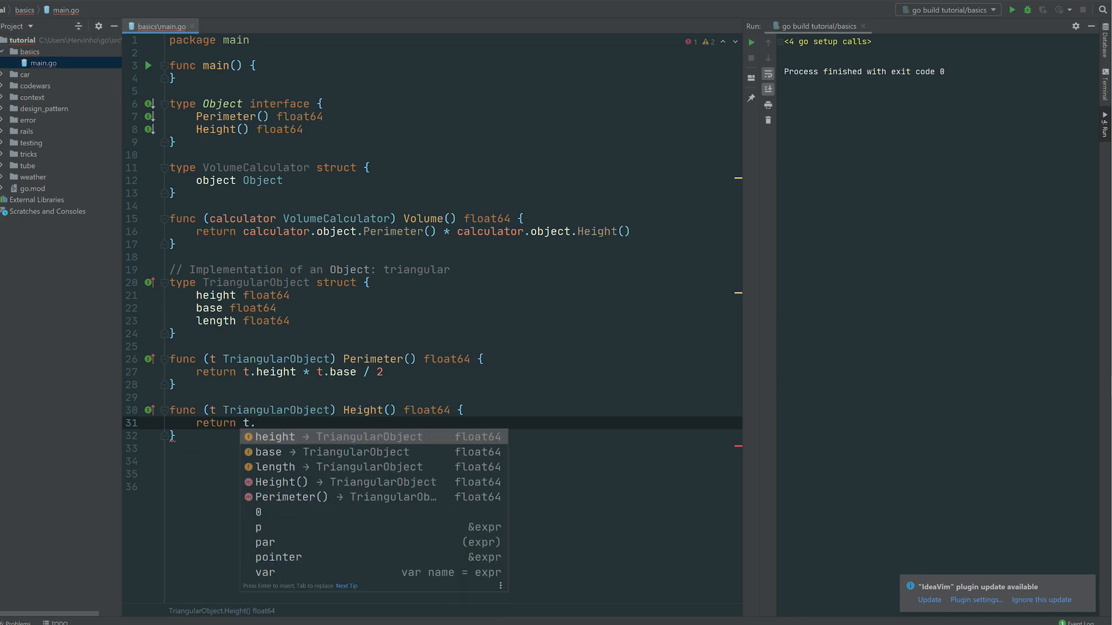
{"action": "type", "text": "length"}
{"action": "type", "text": "// Encapsulated objec"}
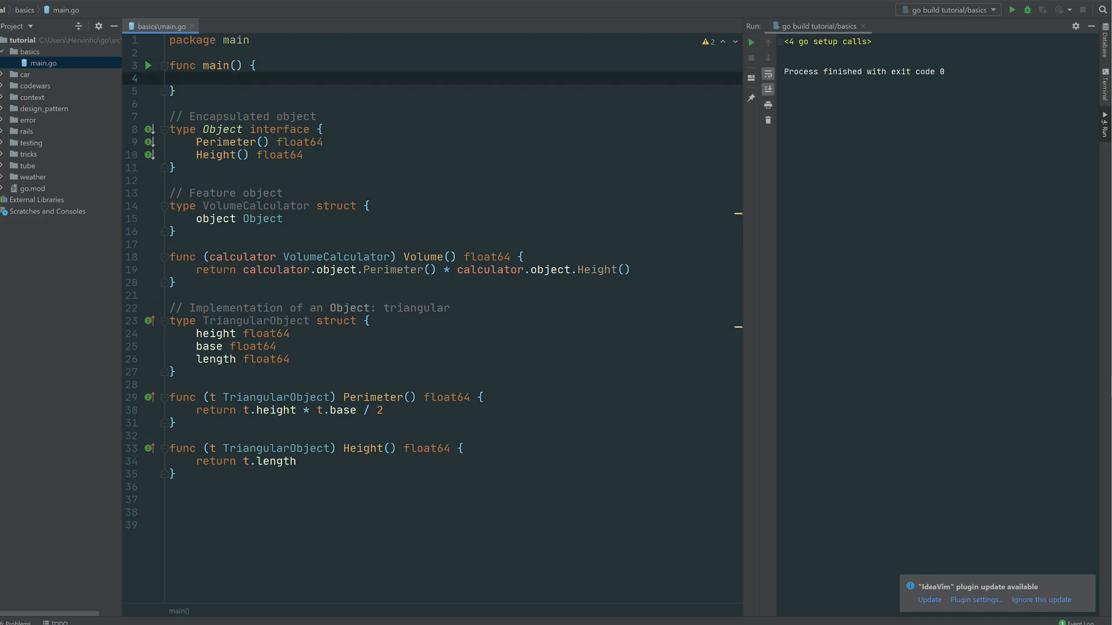
Step: In main, create triangle := TriangularObject with height 1, base 2, length 3
{"action": "type", "text": "triangle :="}
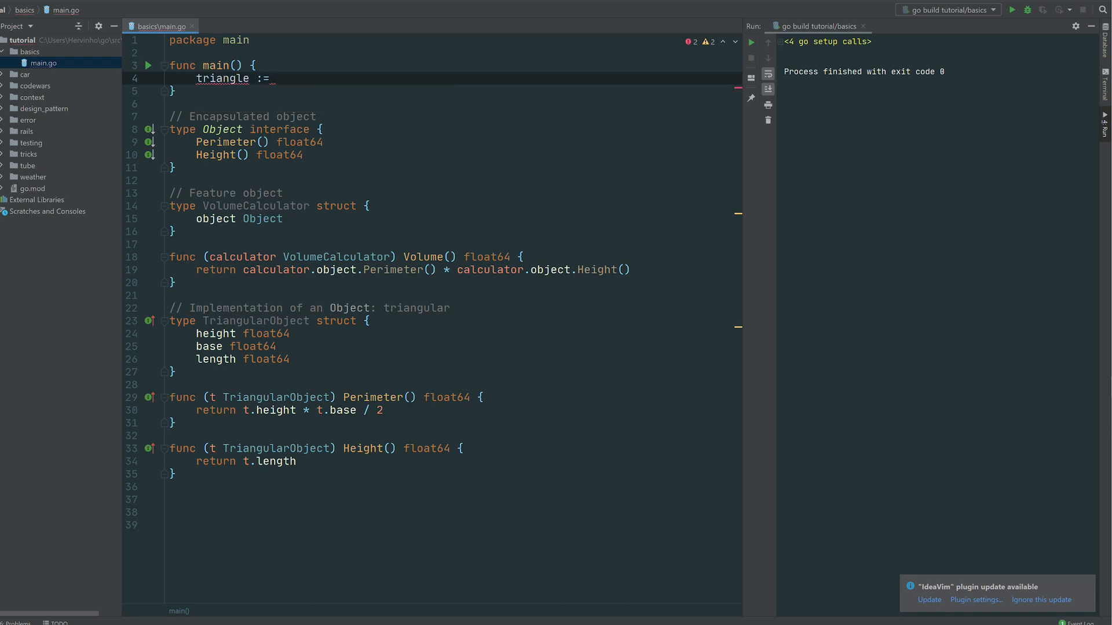
{"action": "type", "text": "TriangularObject{"}
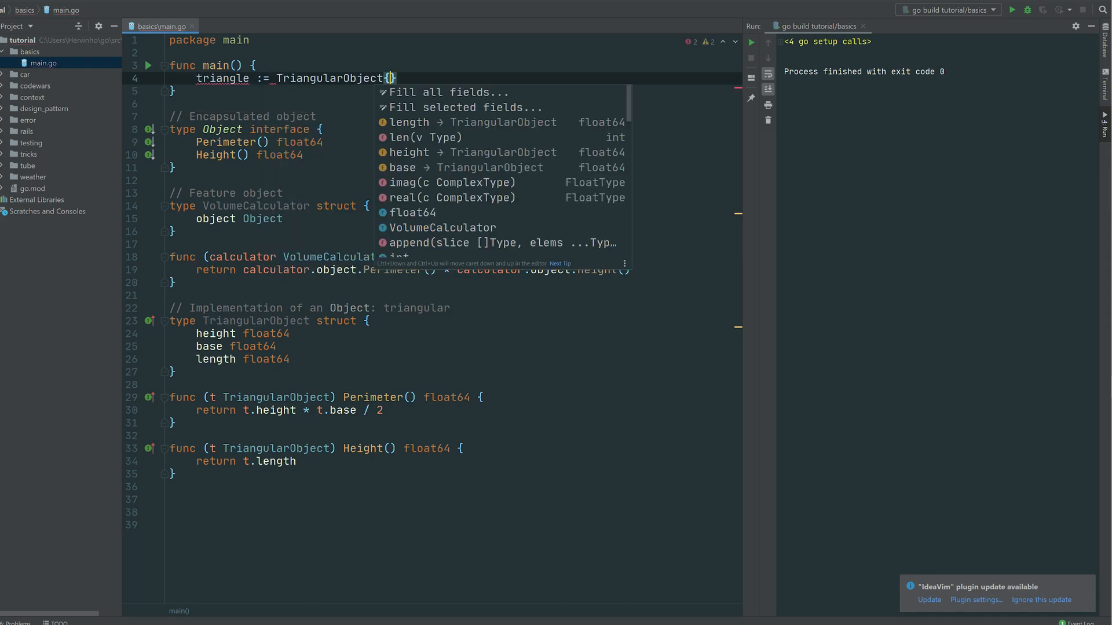
{"action": "left_click", "coordinate": [444, 91]}
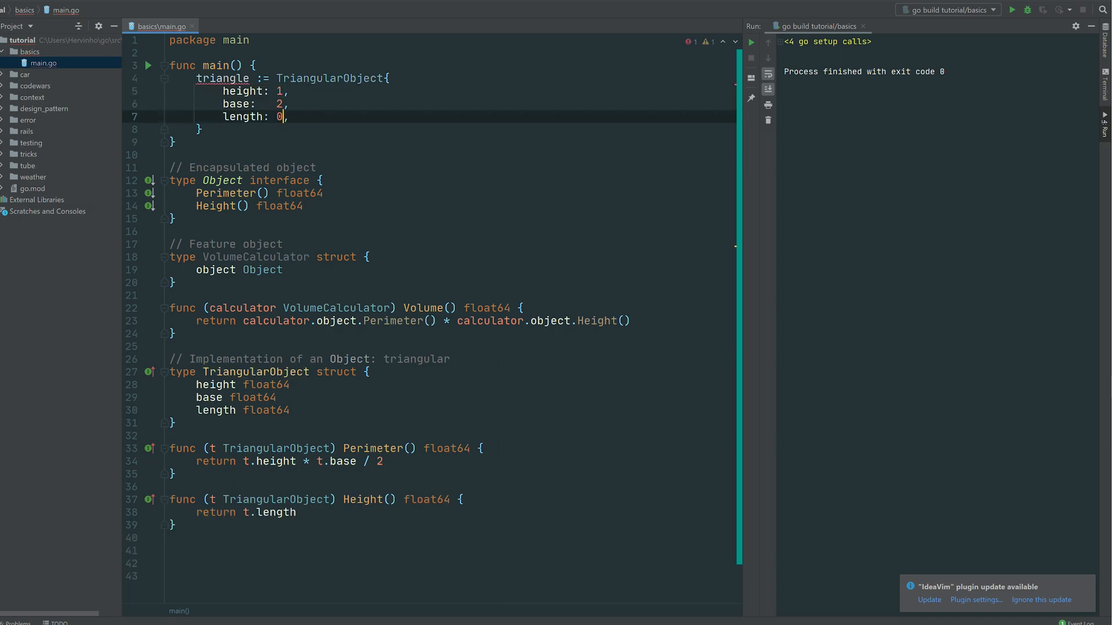
{"action": "type", "text": "3"}
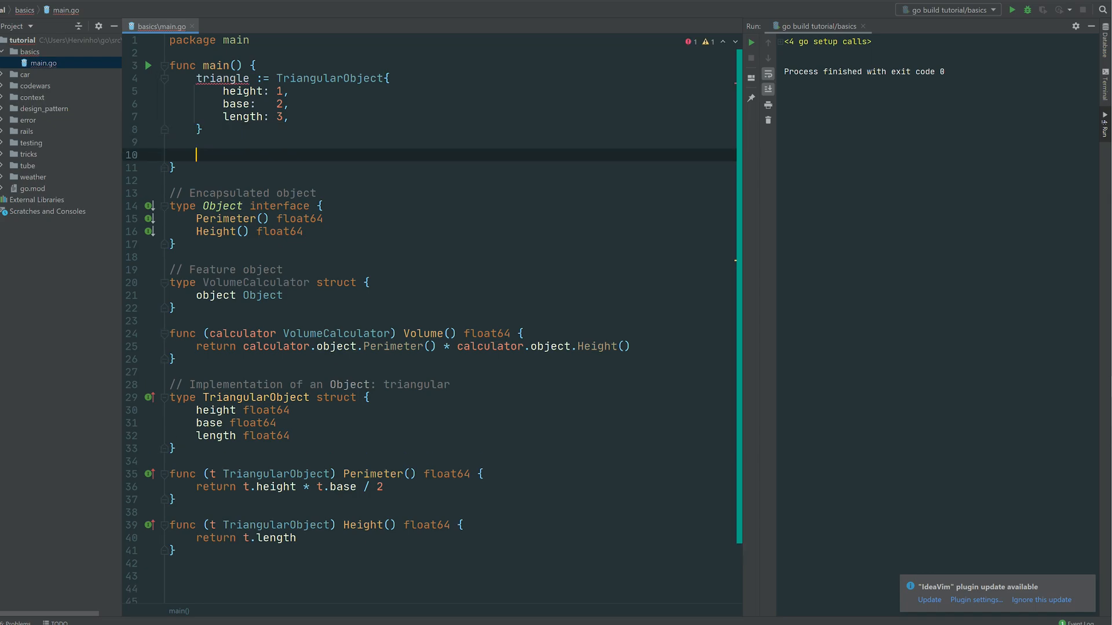
Step: Wrap triangle in volumeCalculator, store volume := volumeCalculator.Volume() and log.Print it
{"action": "type", "text": "vol"}
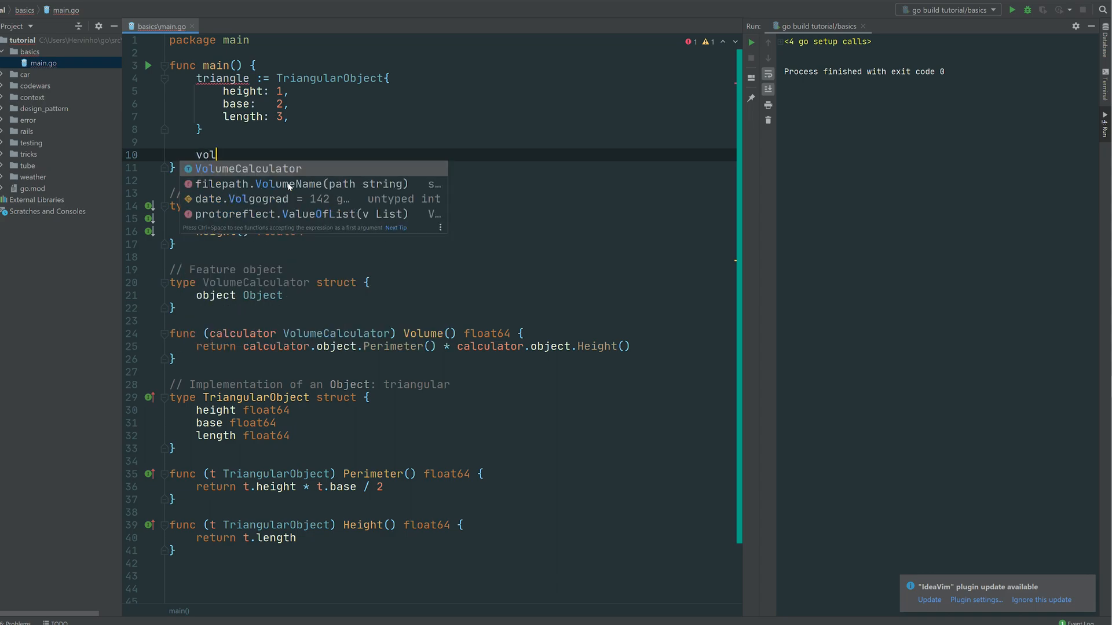
{"action": "type", "text": "ul"}
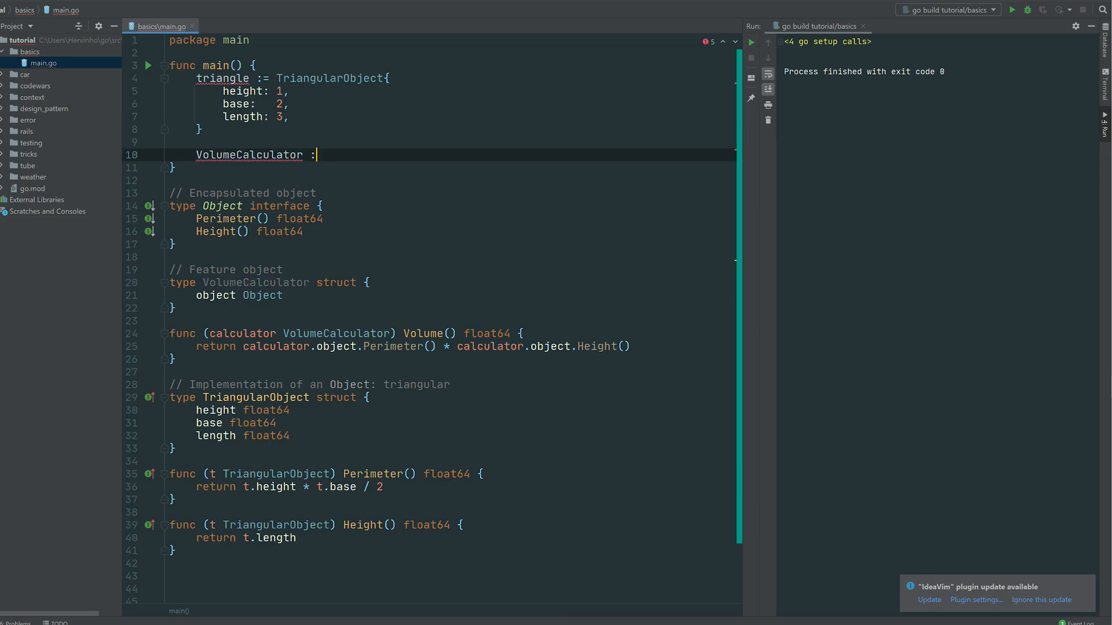
{"action": "type", "text": "= VolumeCalculator{}"}
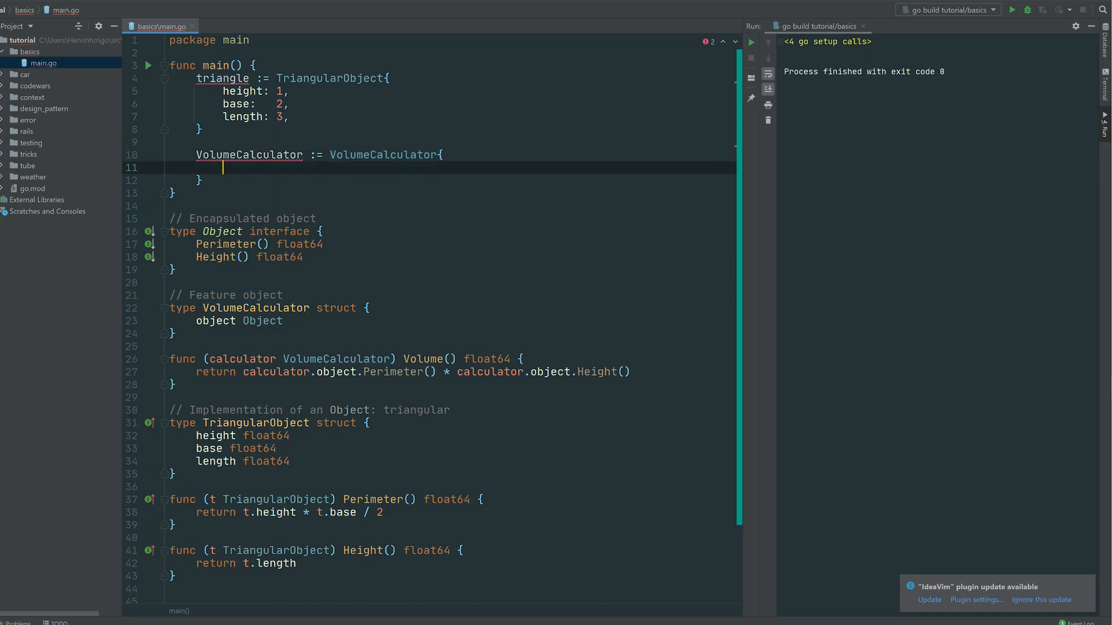
{"action": "type", "text": "object: triangle,"}
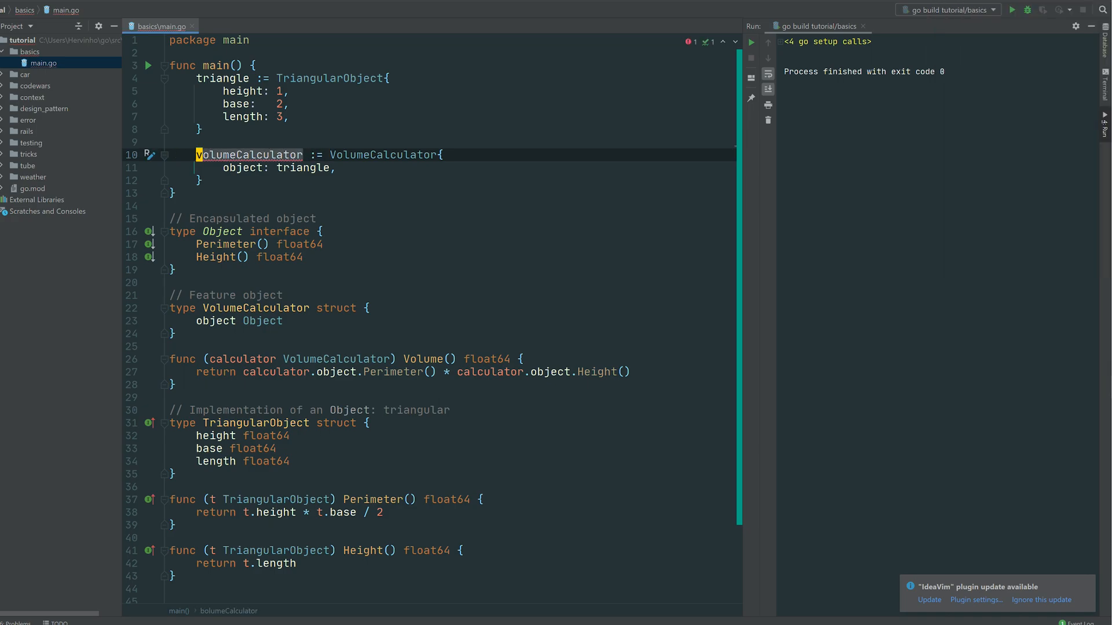
{"action": "type", "text": "v"}
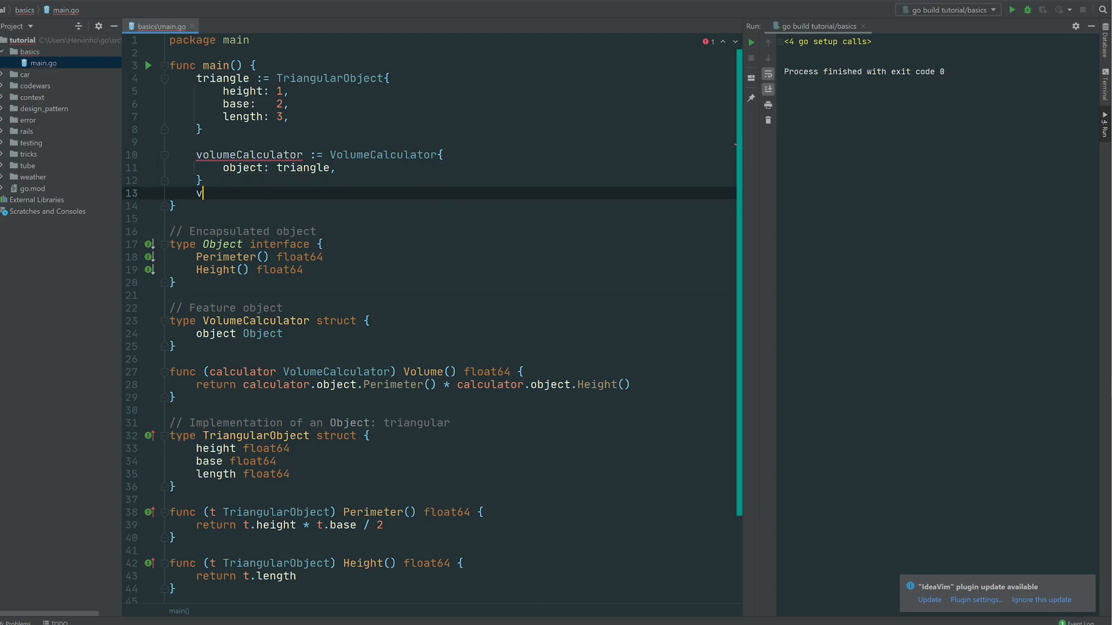
{"action": "type", "text": "olumeCalculator.Volume("}
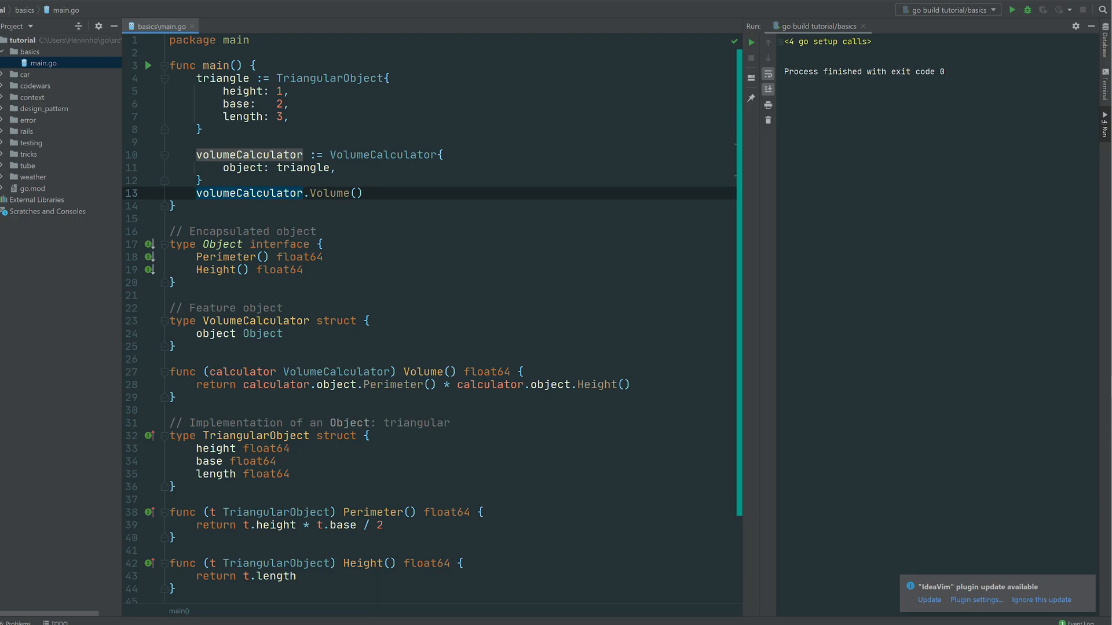
{"action": "type", "text": "v :"}
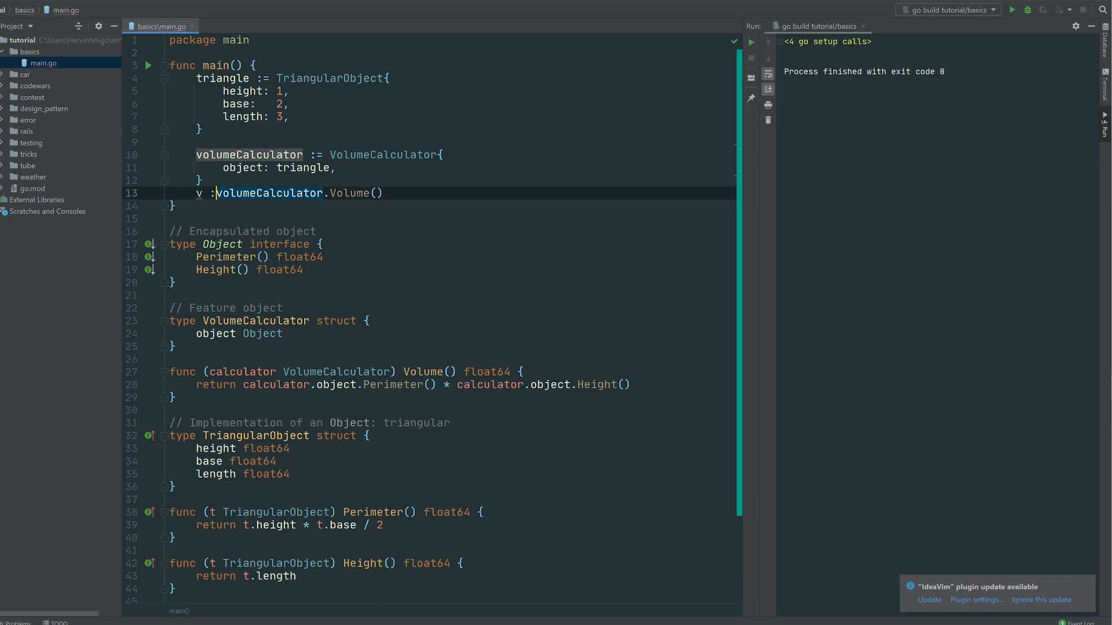
{"action": "type", "text": "olume"}
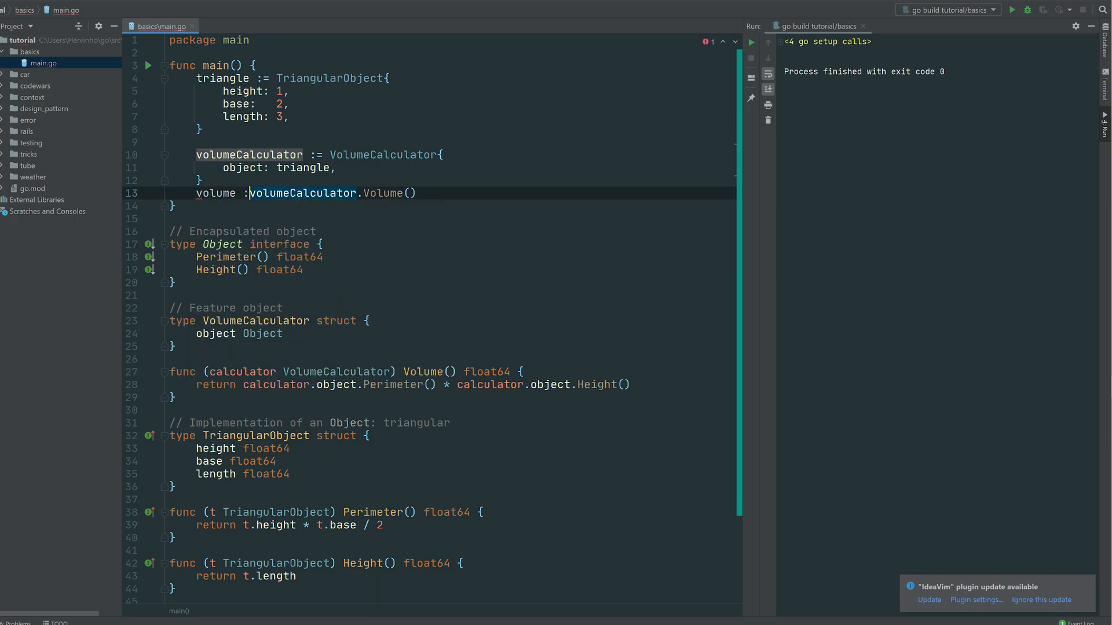
{"action": "type", "text": "Lo"}
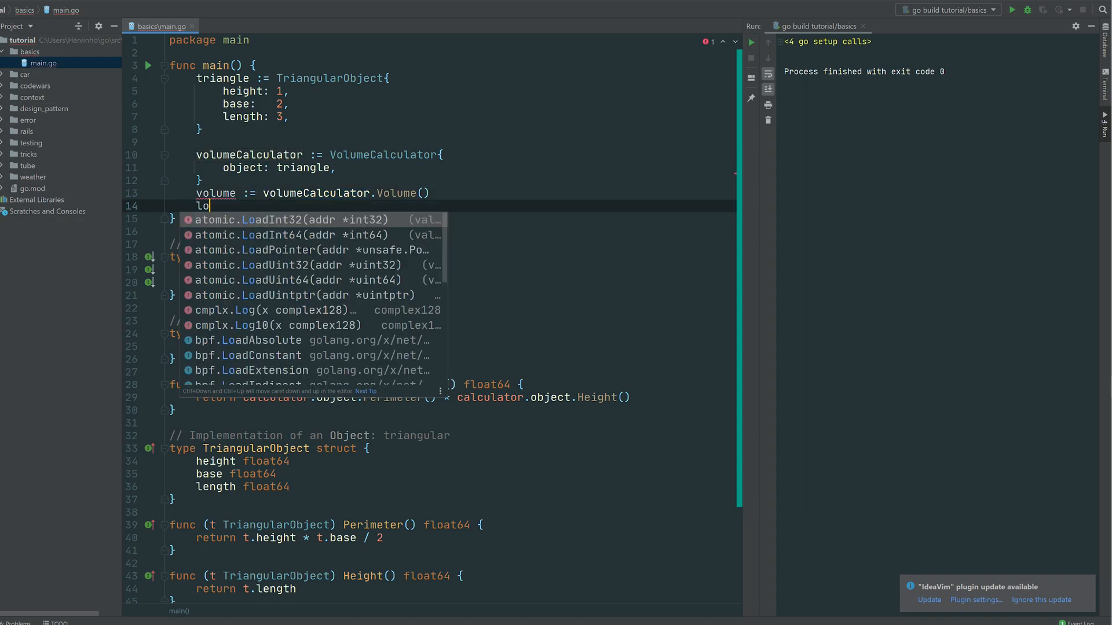
{"action": "type", "text": "g.Print(volume"}
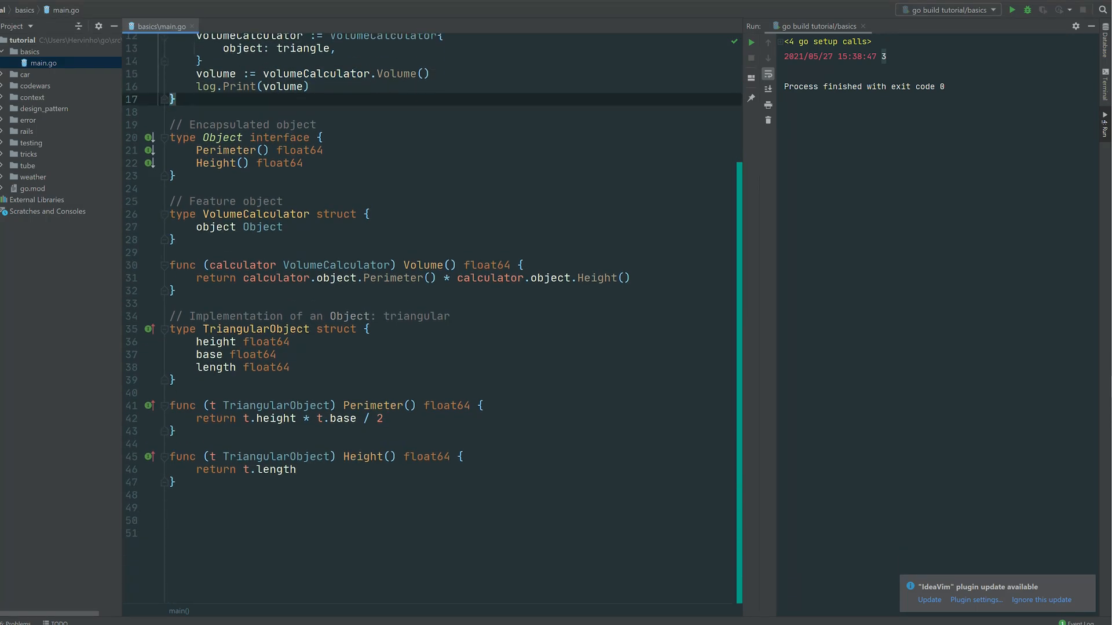
Step: Place the cursor after the Height method at the end of main.go for new code
{"action": "left_click", "coordinate": [378, 276]}
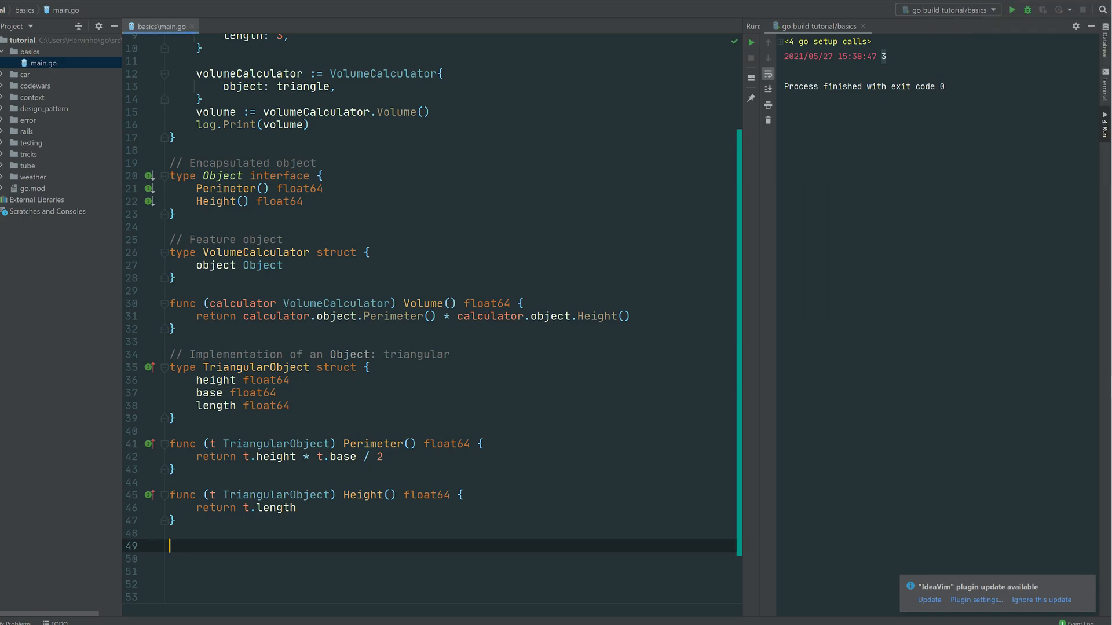
Step: Add a commented RectangularObject struct with x, y, z float64 fields
{"action": "type", "text": "// In"}
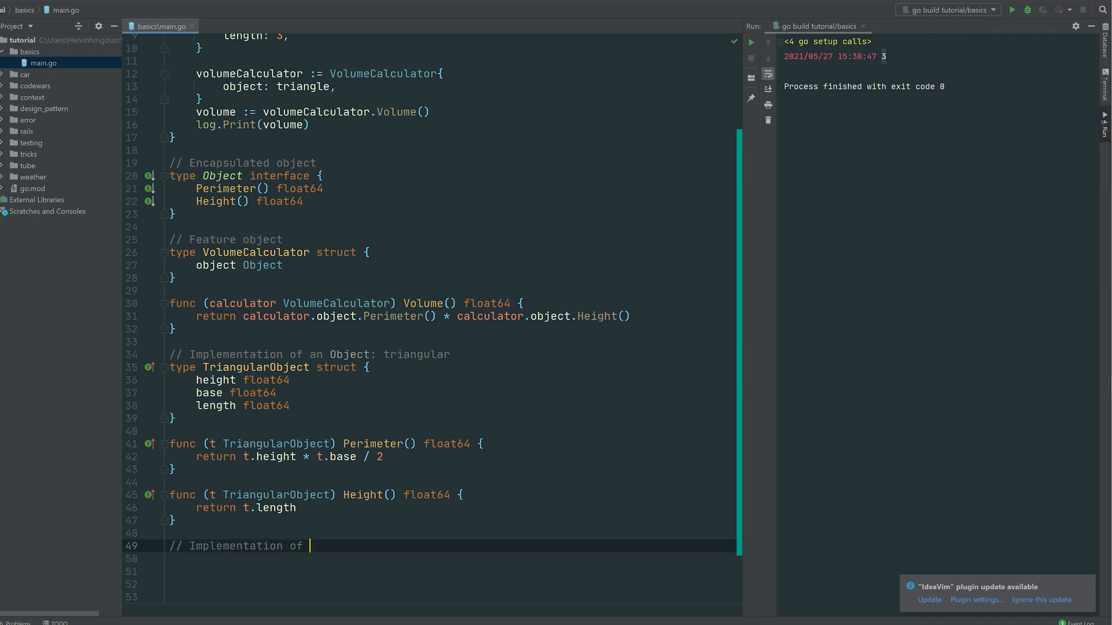
{"action": "type", "text": "an Object:"}
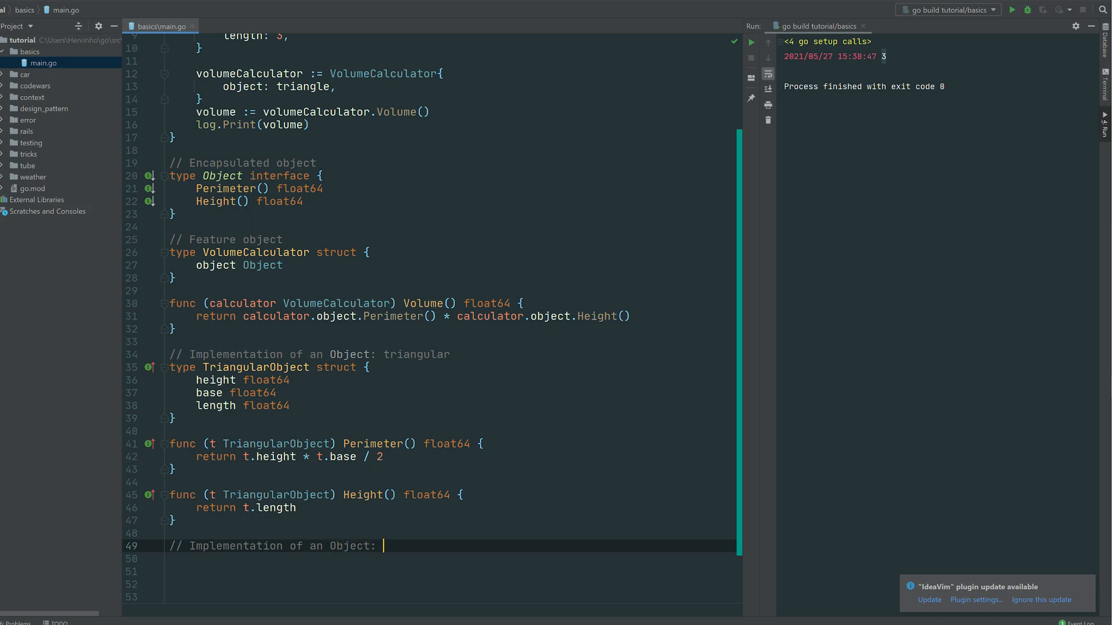
{"action": "type", "text": "rect"}
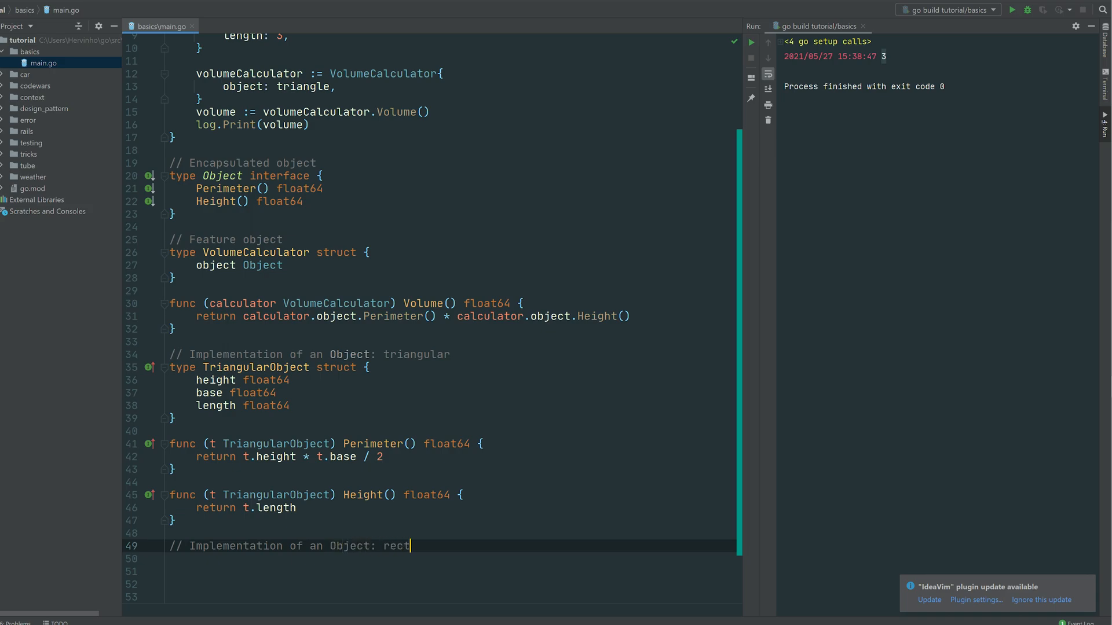
{"action": "type", "text": "angular"}
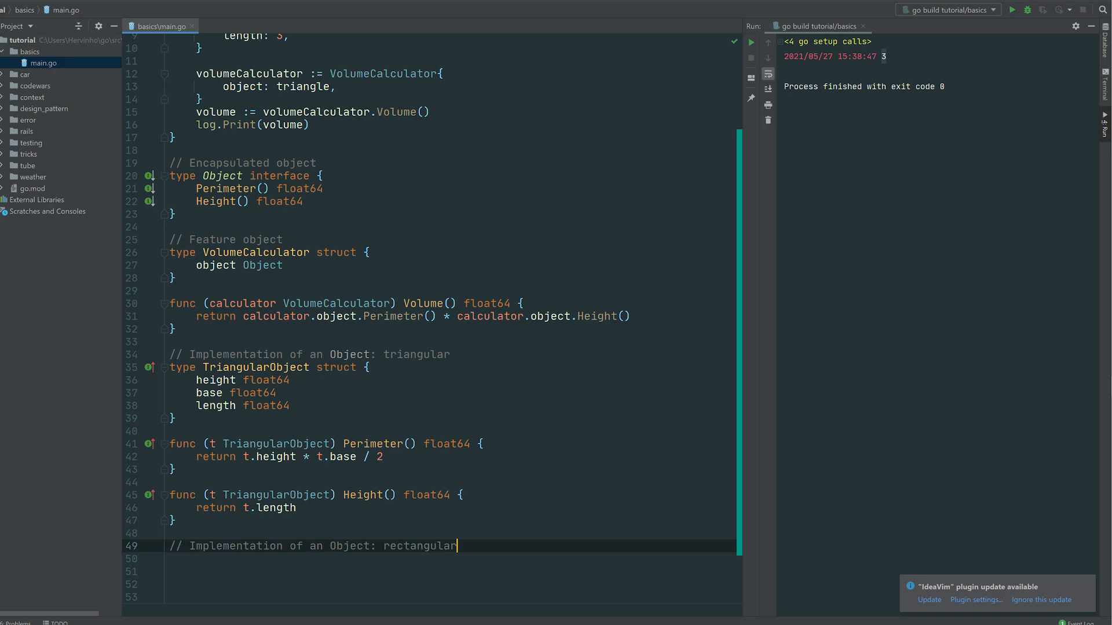
{"action": "type", "text": "type name struct {"}
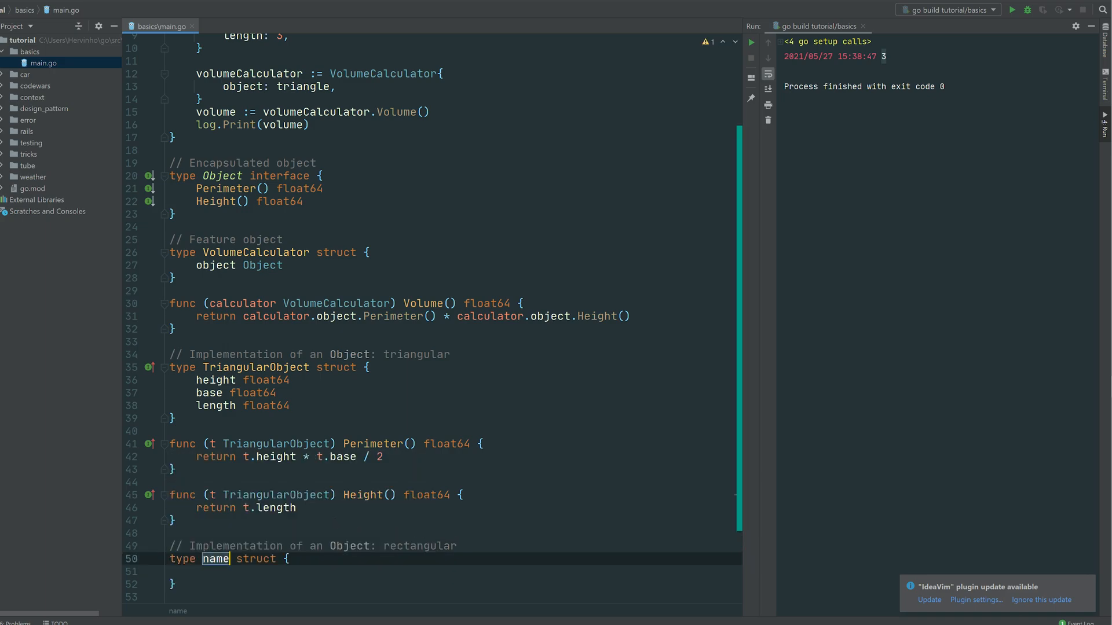
{"action": "type", "text": "Rectangule"}
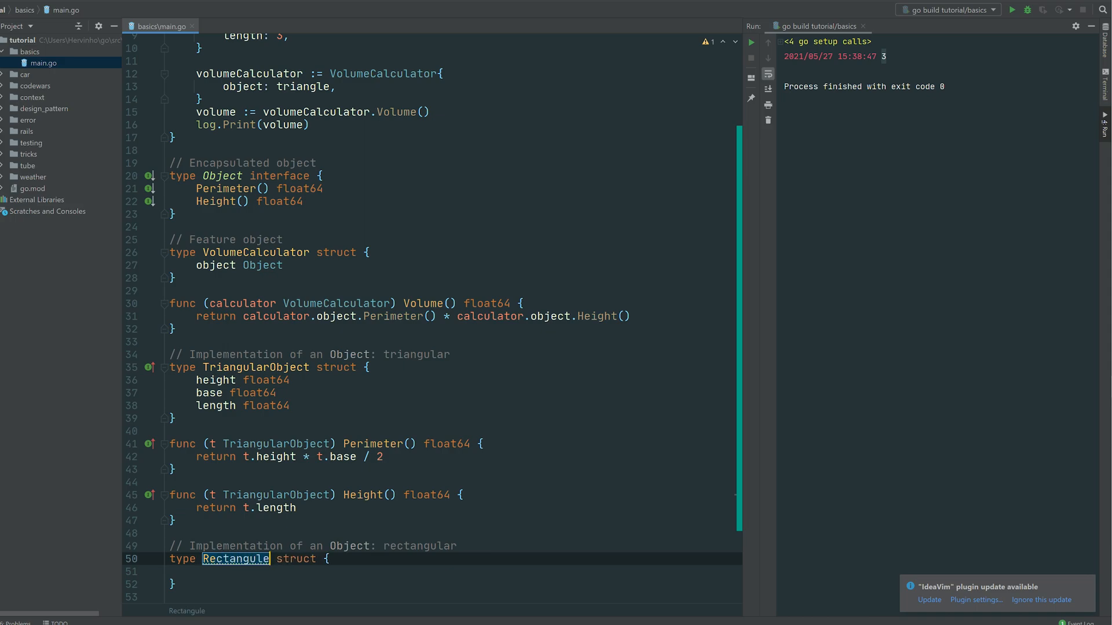
{"action": "type", "text": "rObject"}
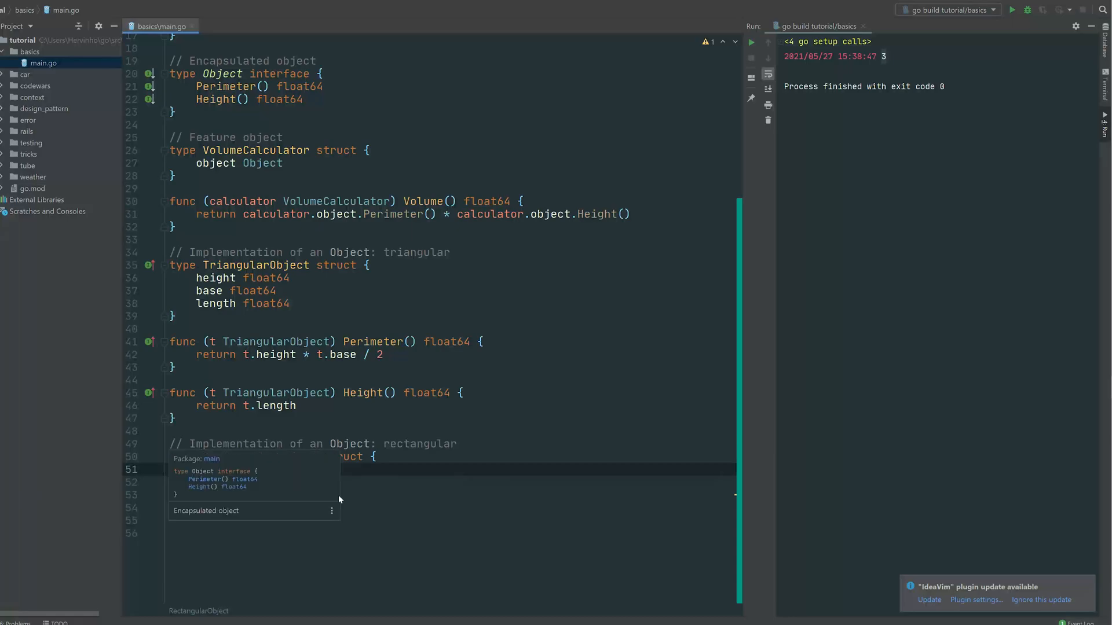
{"action": "type", "text": "x f"}
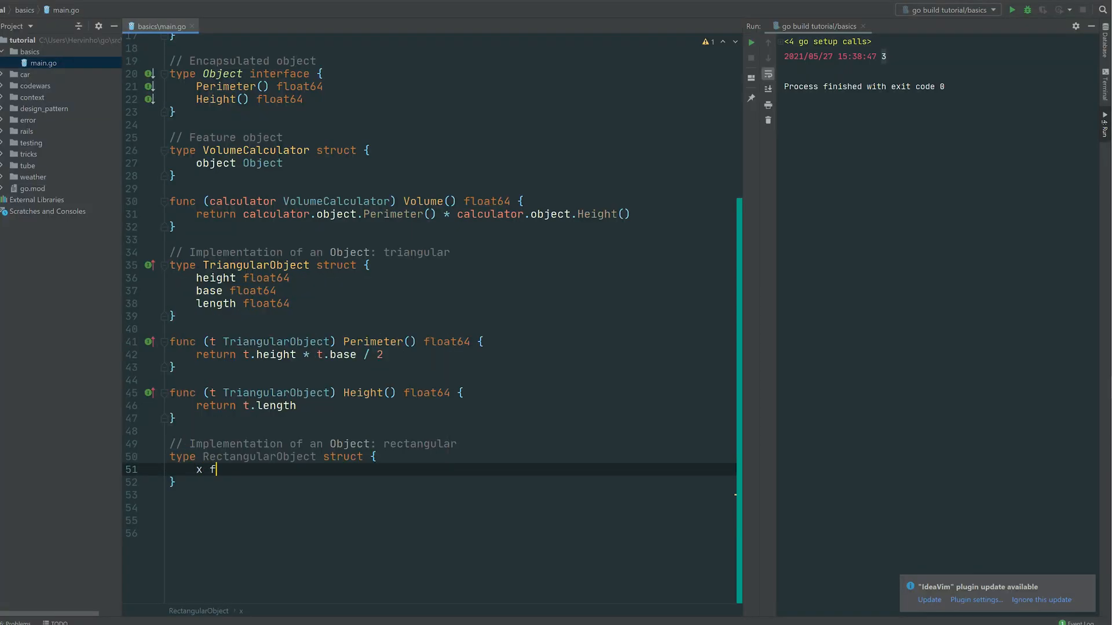
{"action": "type", "text": "loat64"}
{"action": "type", "text": "return"}
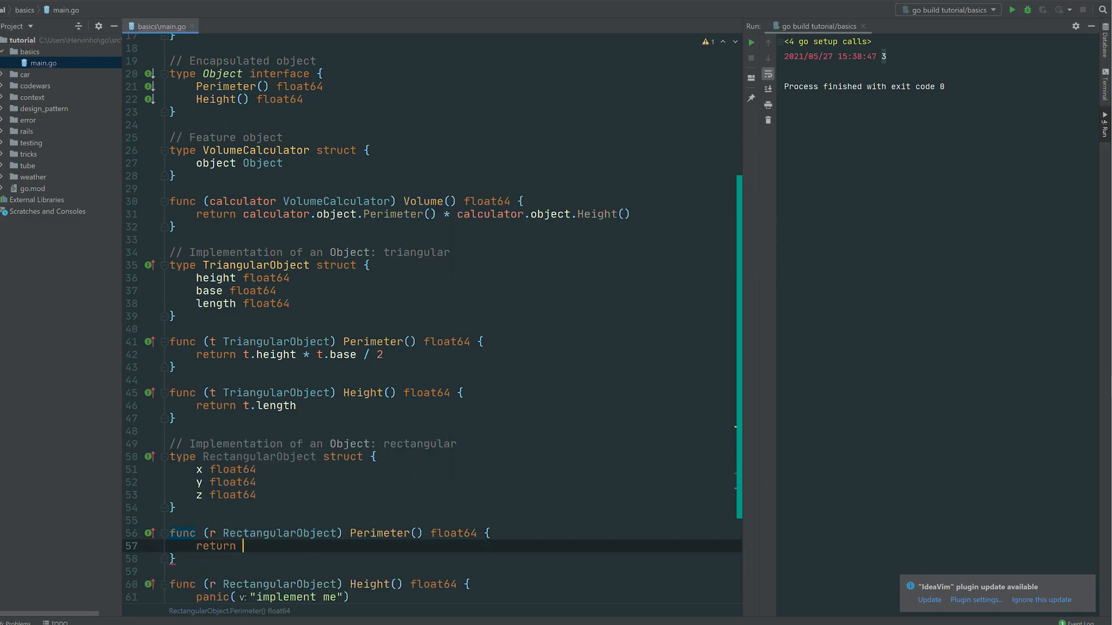
Step: Make RectangularObject's Perimeter return r.x * r.y and Height return r.z
{"action": "type", "text": "r"}
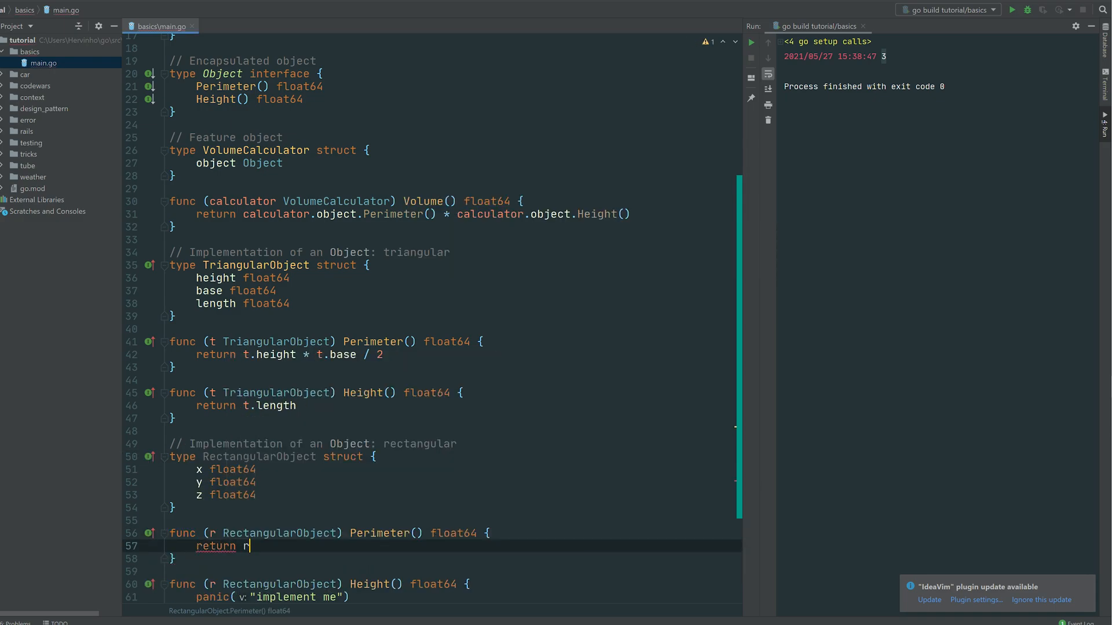
{"action": "type", "text": ".x *"}
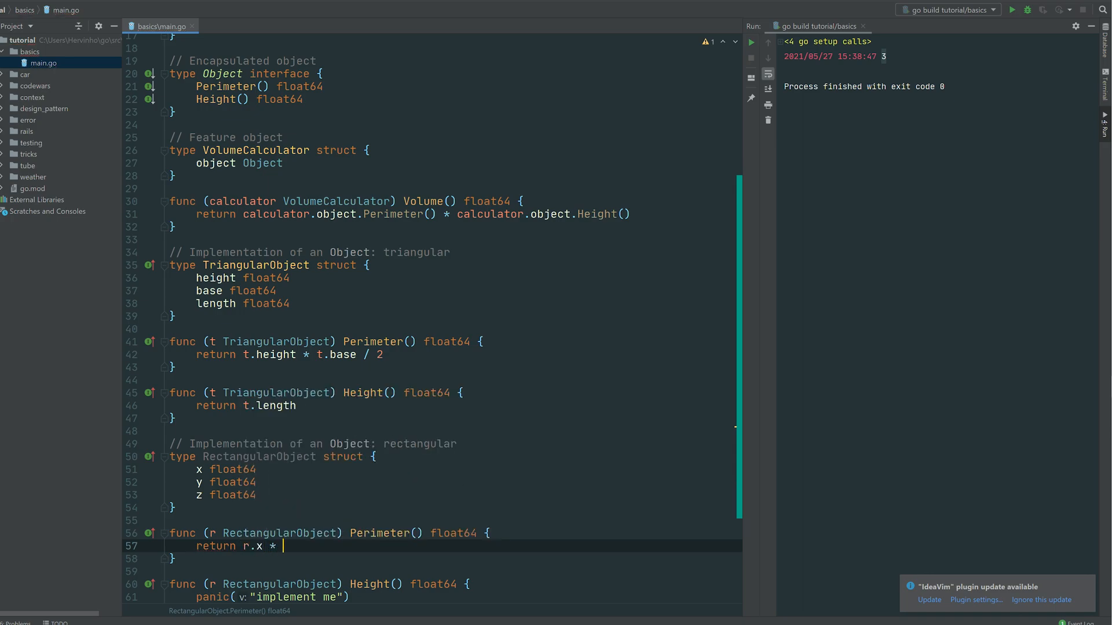
{"action": "type", "text": "r.y"}
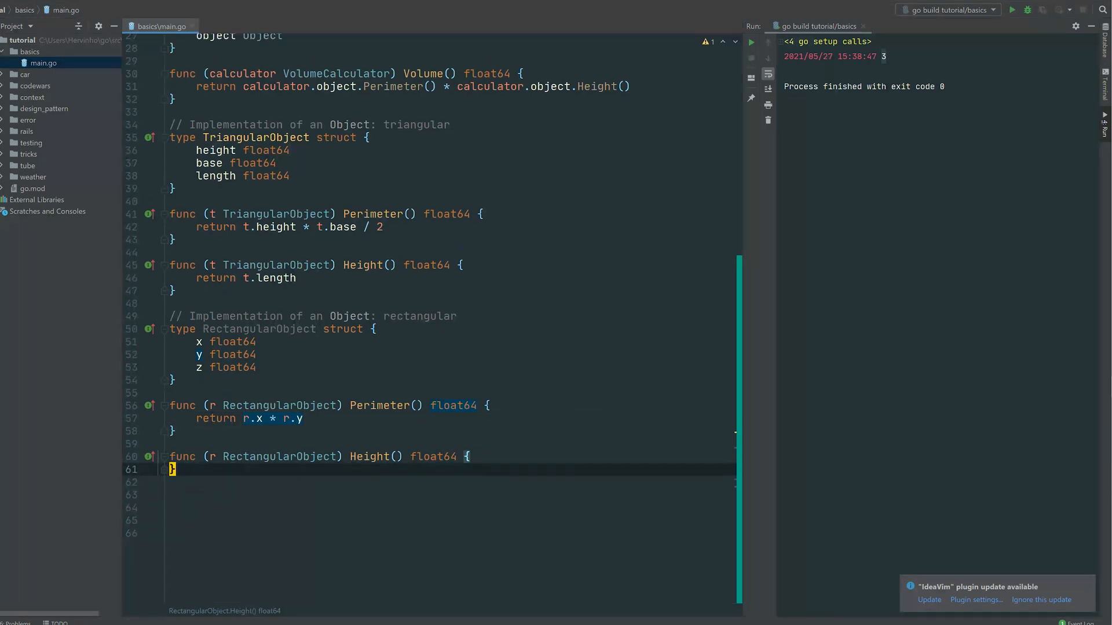
{"action": "type", "text": "return"}
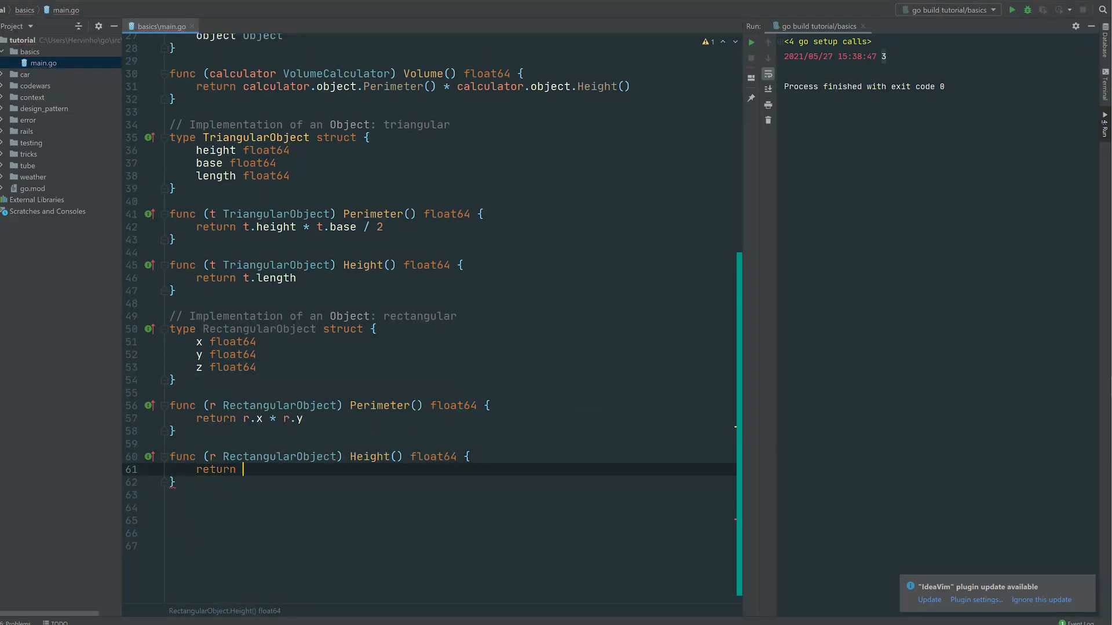
{"action": "type", "text": "r.z"}
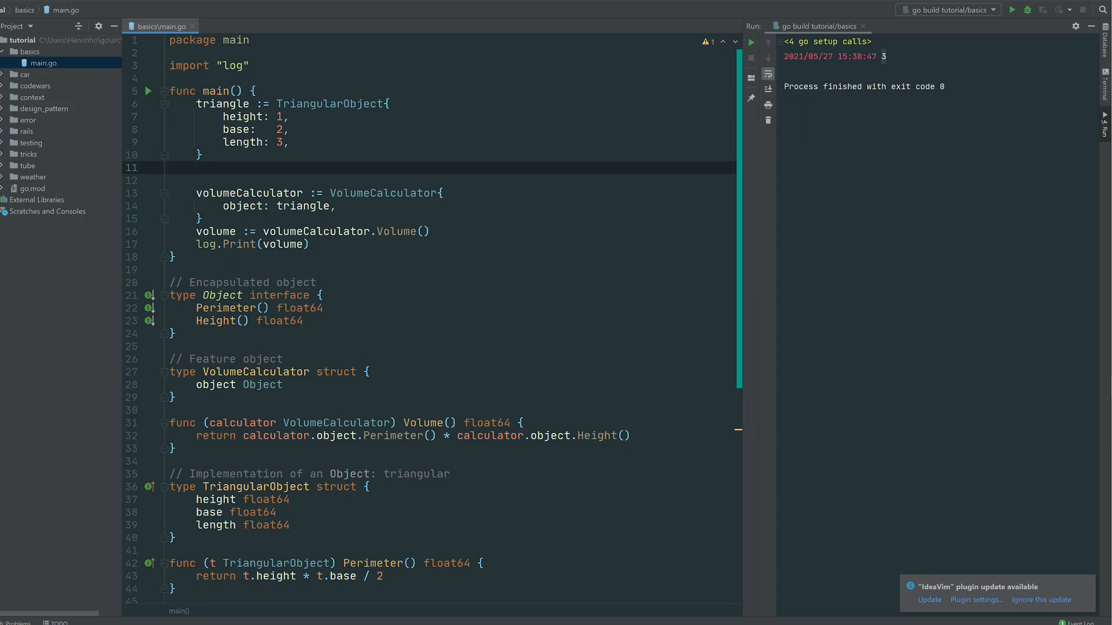
Step: In main, create rectangle := RectangularObject with x 23, y 4, z 1
{"action": "type", "text": "rectangle :"}
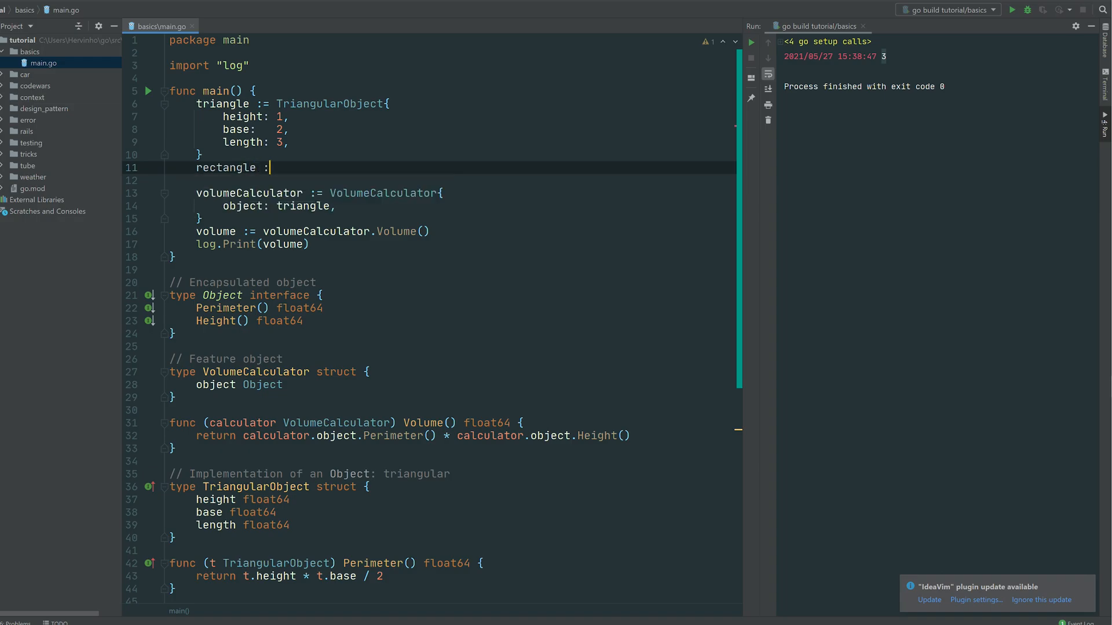
{"action": "type", "text": "RectangularObject{"}
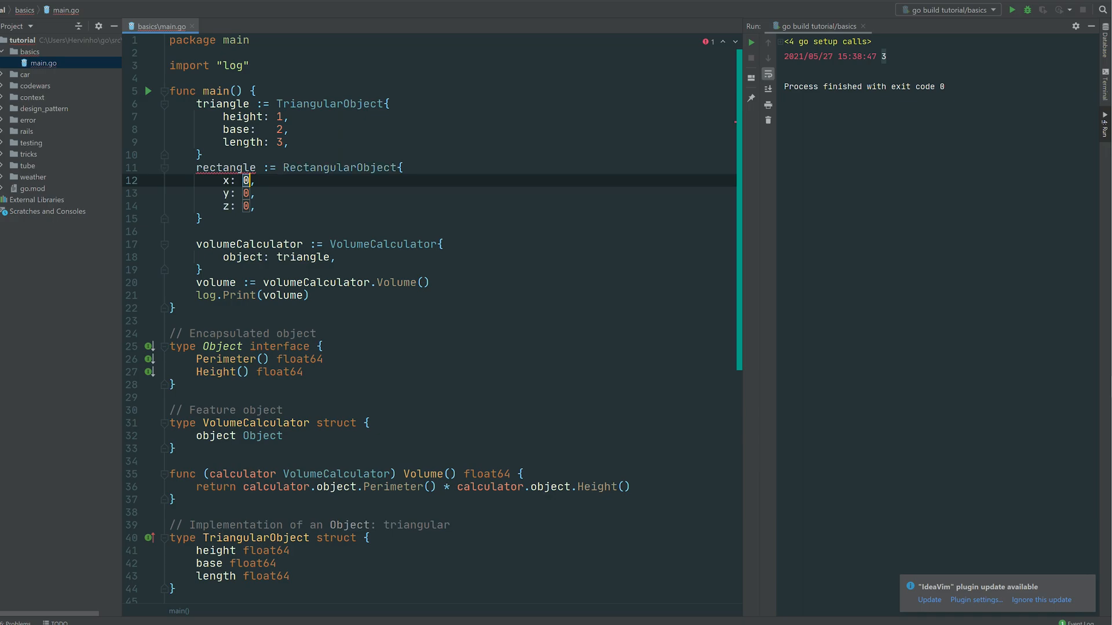
{"action": "type", "text": "23"}
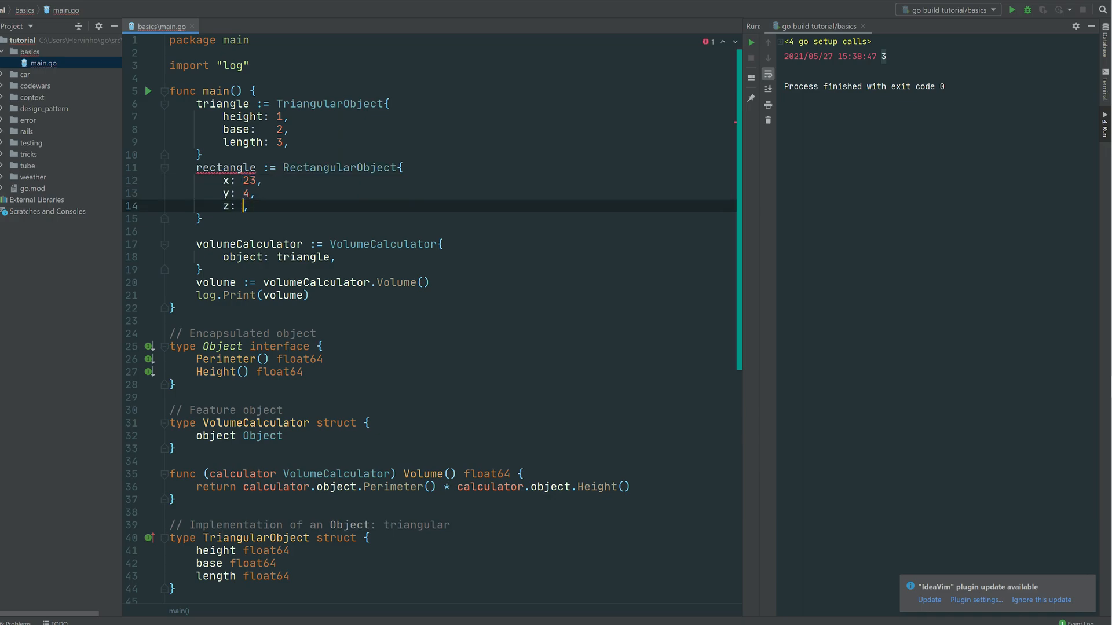
{"action": "type", "text": "1"}
{"action": "type", "text": "x :="}
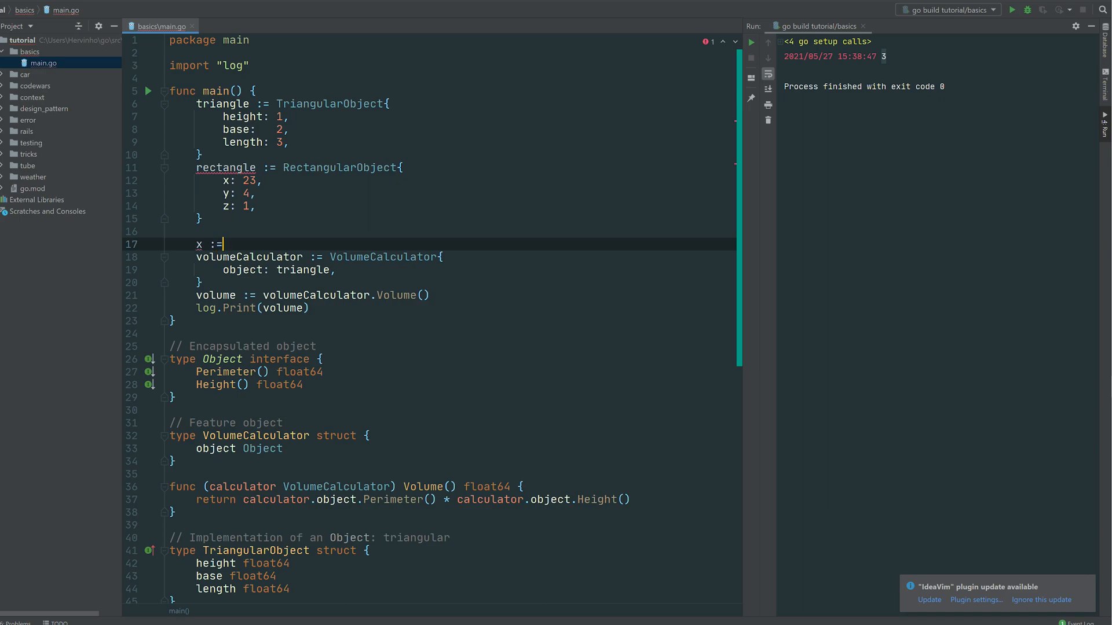
Step: Declare x and var object Object, assign triangle if x > 2 else rectangle, feed it to the calculator, then set x to 0
{"action": "type", "text": "1"}
{"action": "type", "text": "if x"}
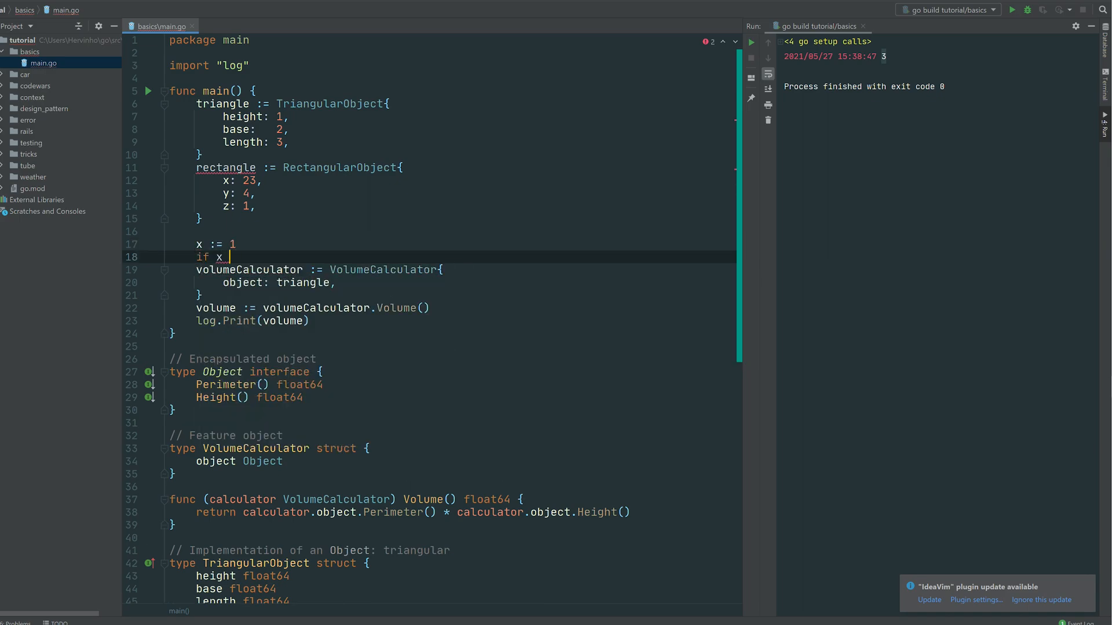
{"action": "type", "text": "> 2 {"}
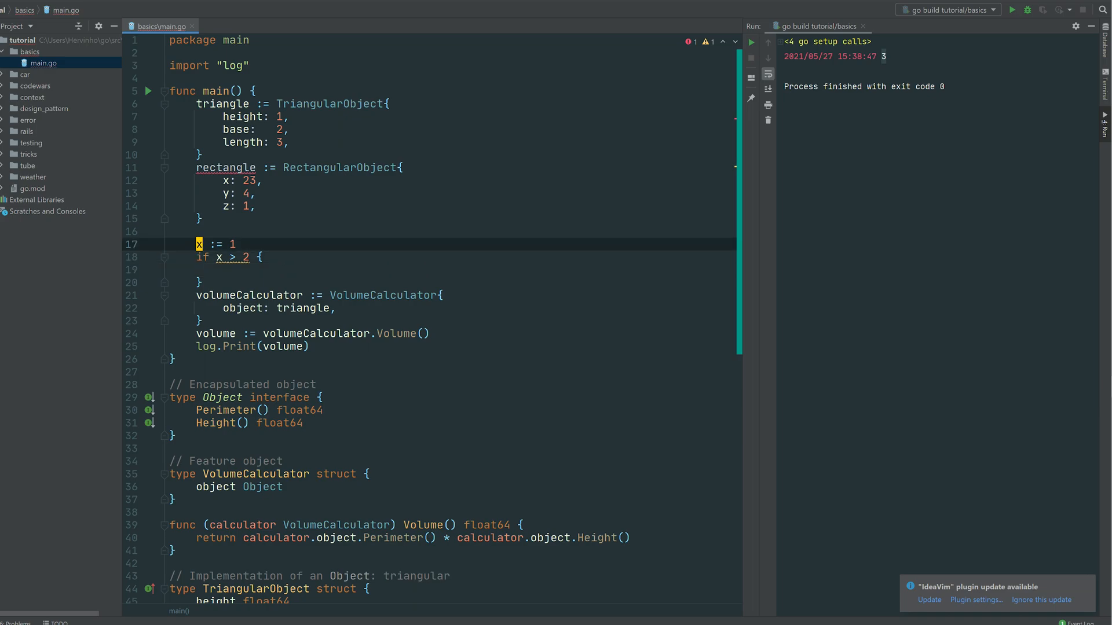
{"action": "type", "text": "var object :="}
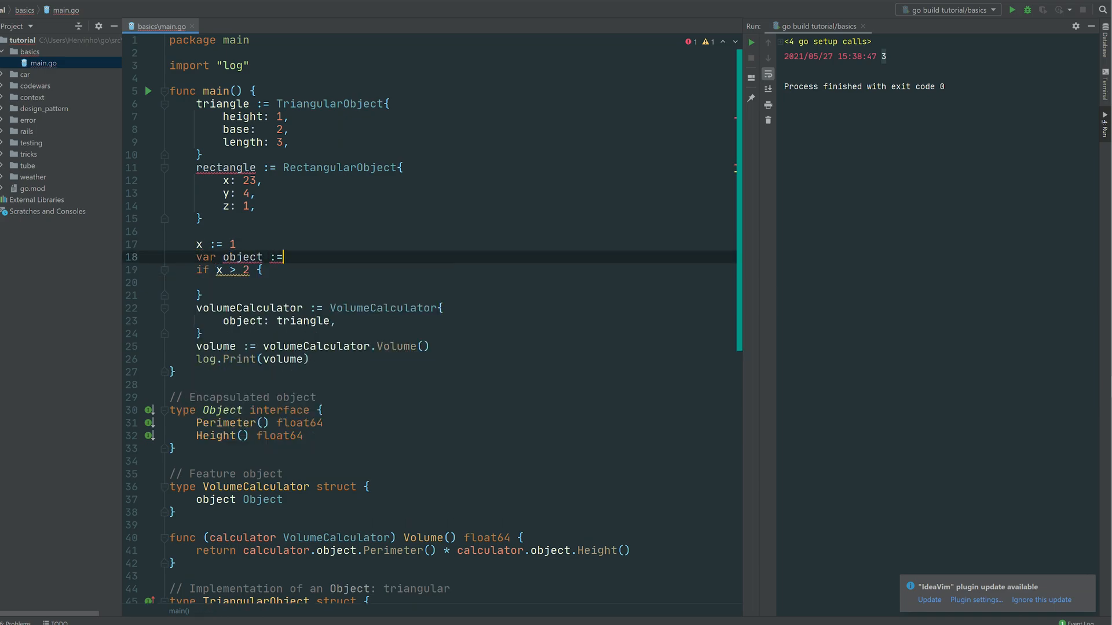
{"action": "type", "text": "Object"}
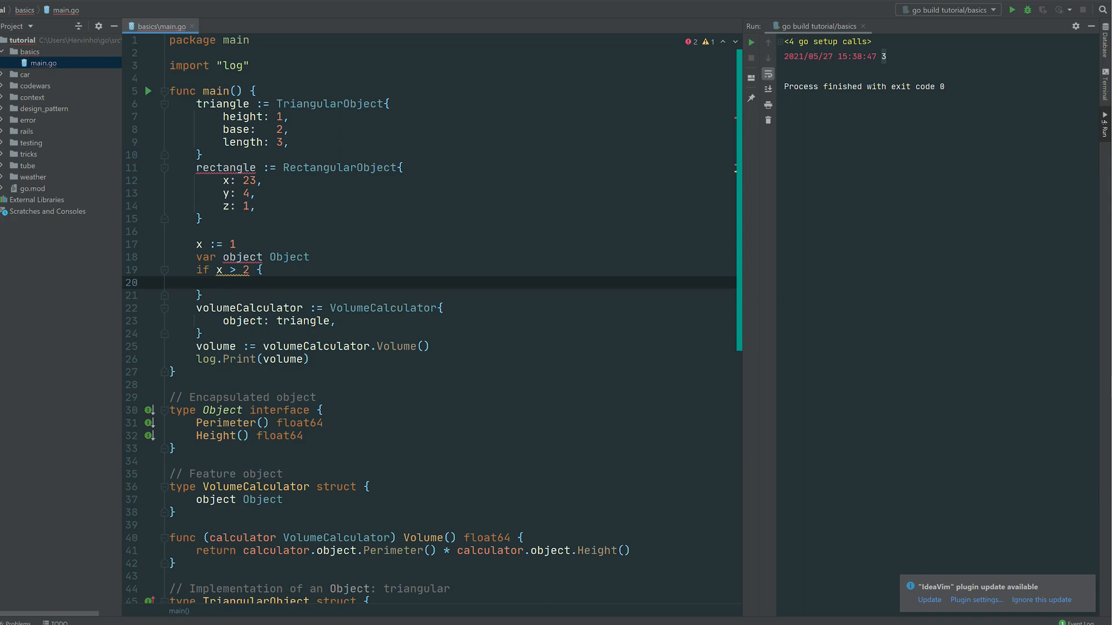
{"action": "type", "text": "object"}
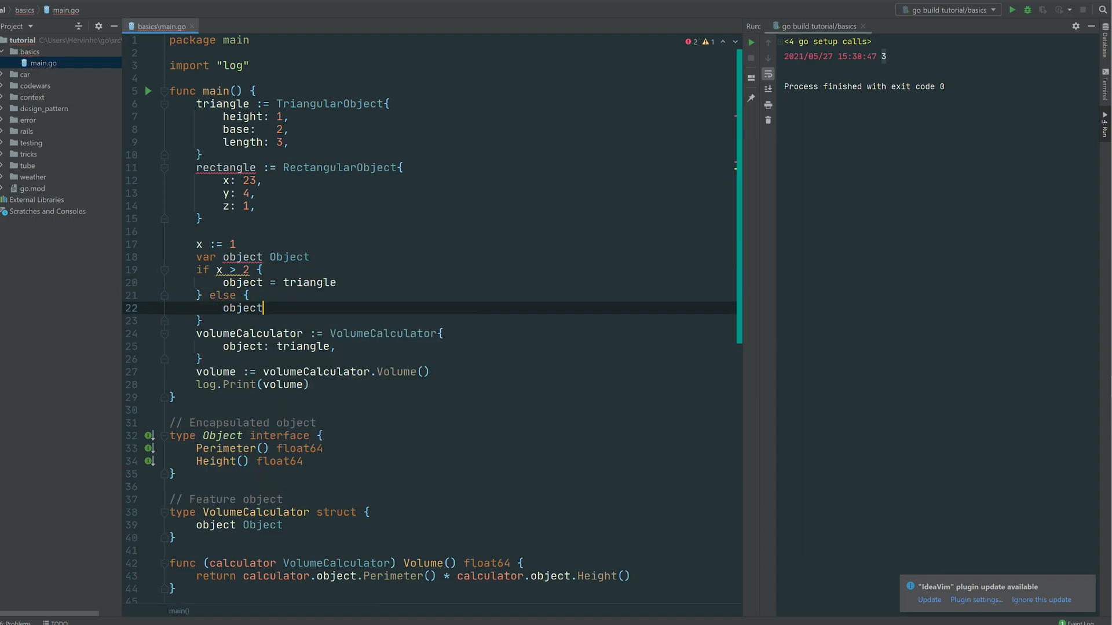
{"action": "type", "text": "= rectangle"}
{"action": "left_click", "coordinate": [451, 244]}
{"action": "type", "text": "4"}
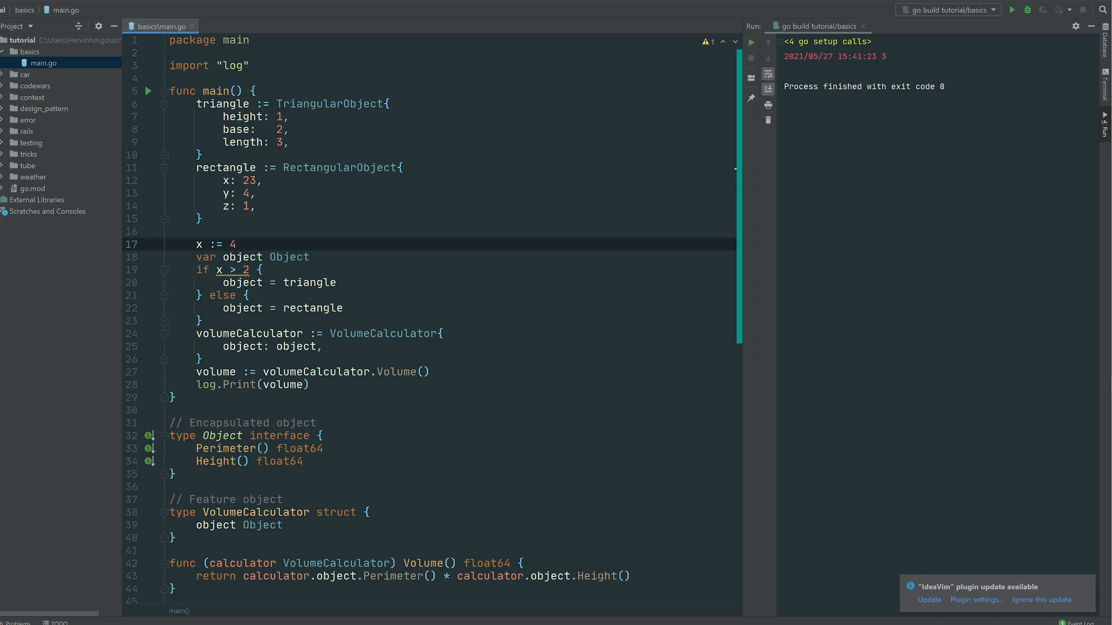
{"action": "type", "text": "0"}
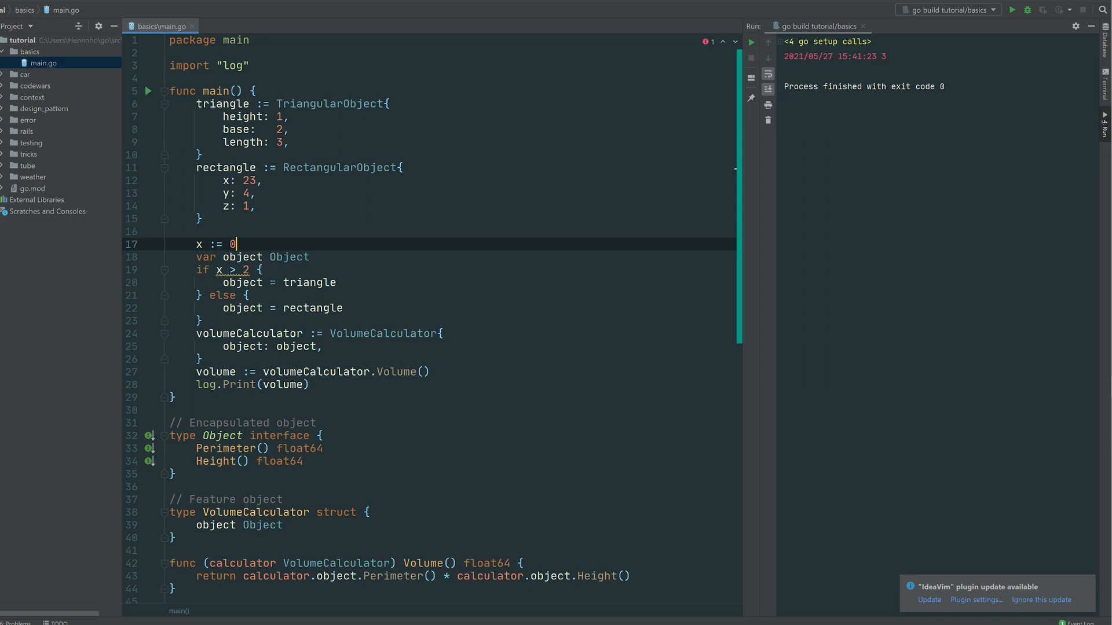